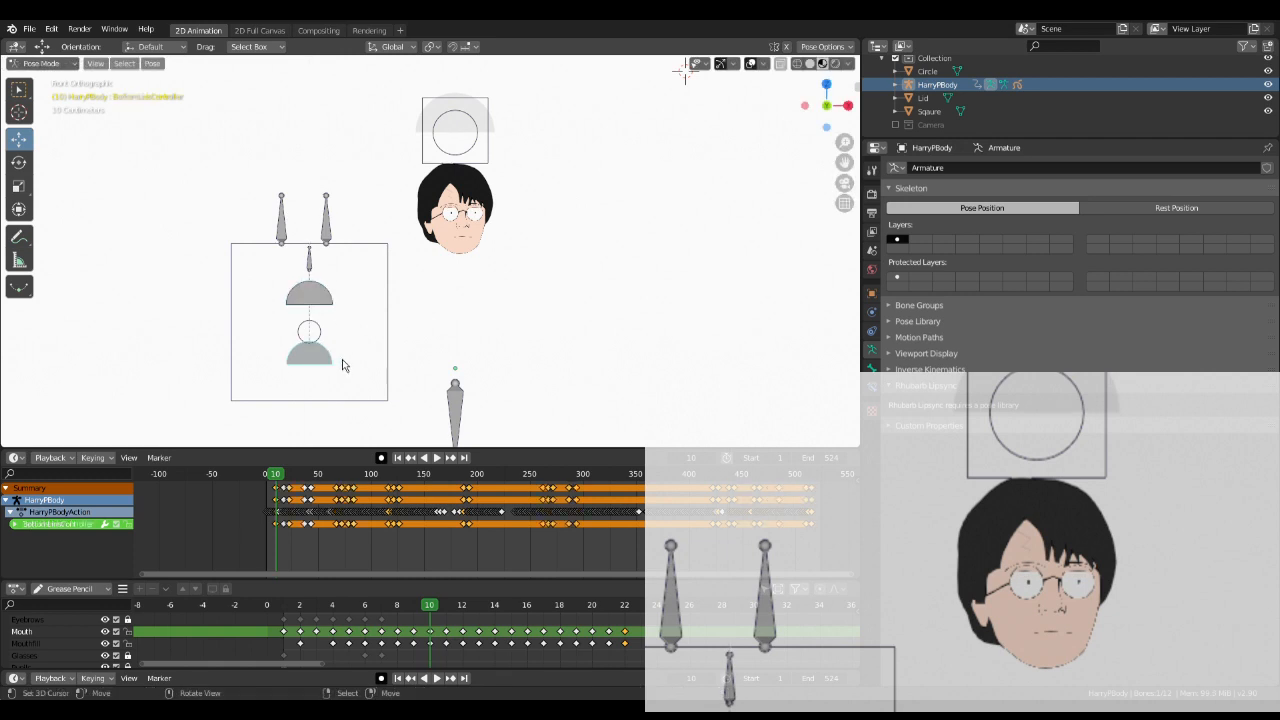
Step: Show the green rest-pose face outline on frame 0 of the Mouth layer
{"action": "key", "text": "g"}
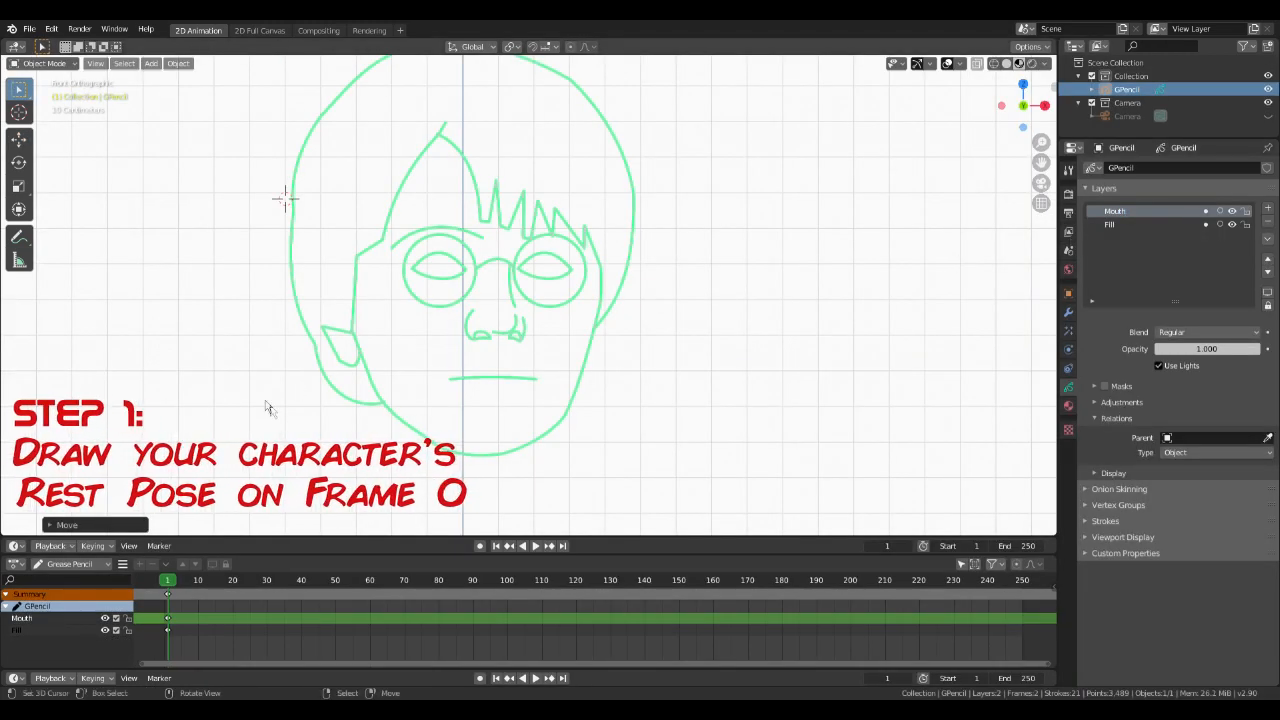
Step: Switch the head drawing from Edit Mode to Draw Mode, then bring up Viewport Overlays
{"action": "left_click", "coordinate": [44, 63]}
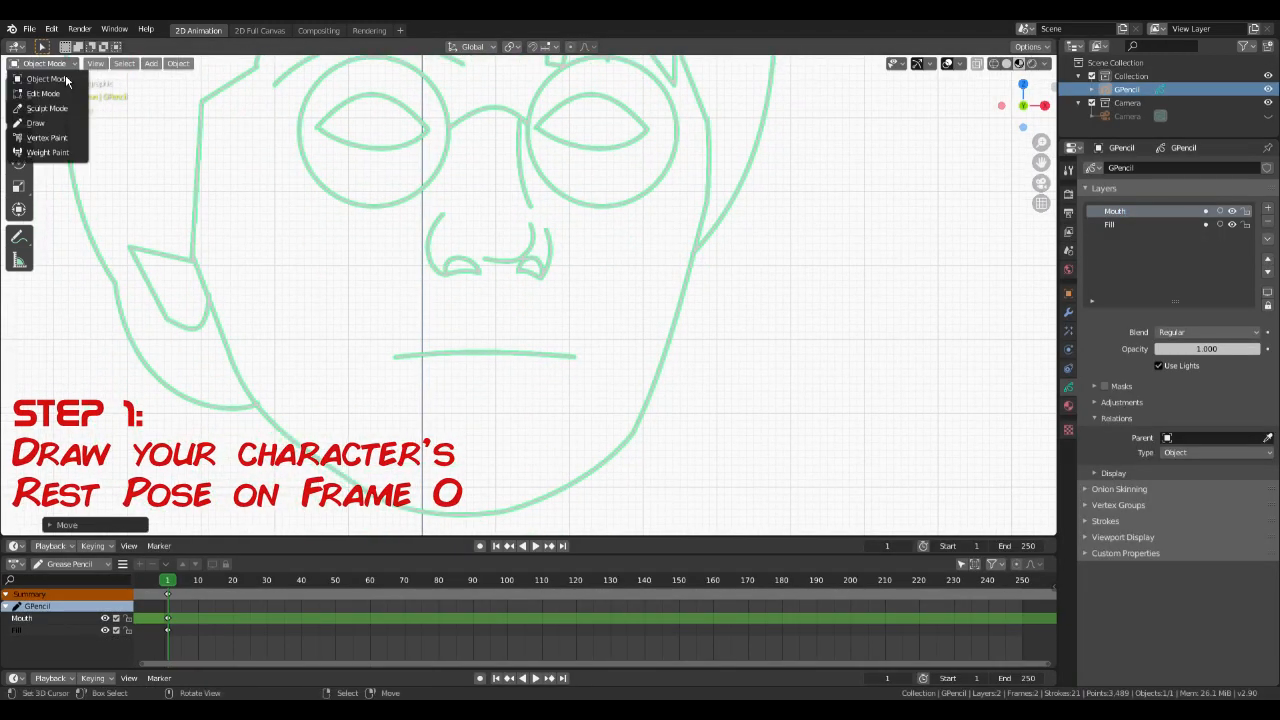
{"action": "left_click", "coordinate": [35, 122]}
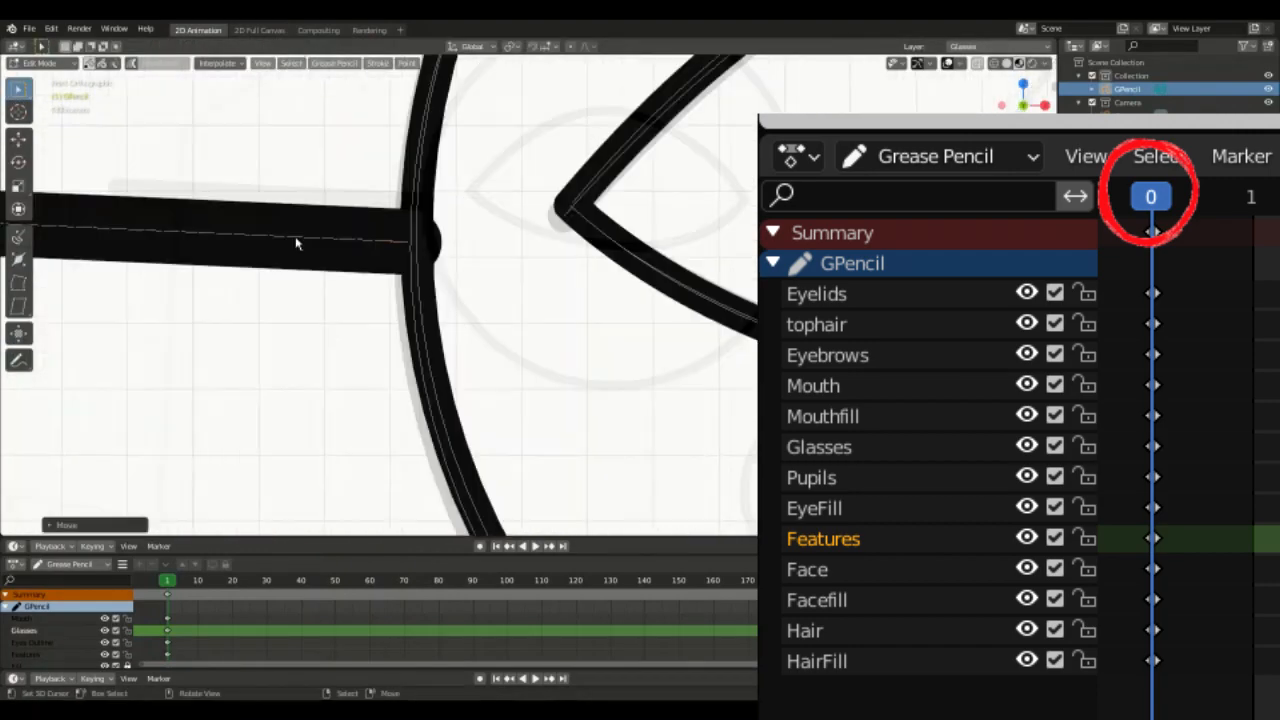
{"action": "left_click", "coordinate": [40, 63]}
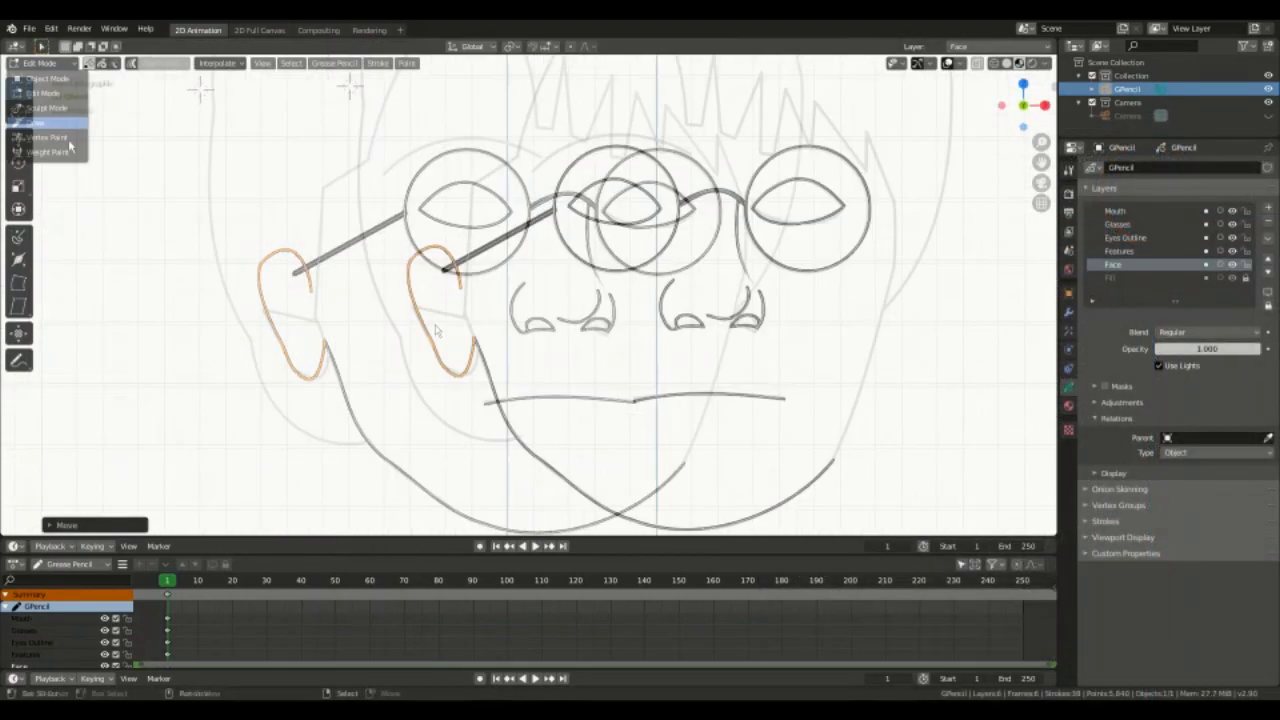
{"action": "left_click", "coordinate": [40, 122]}
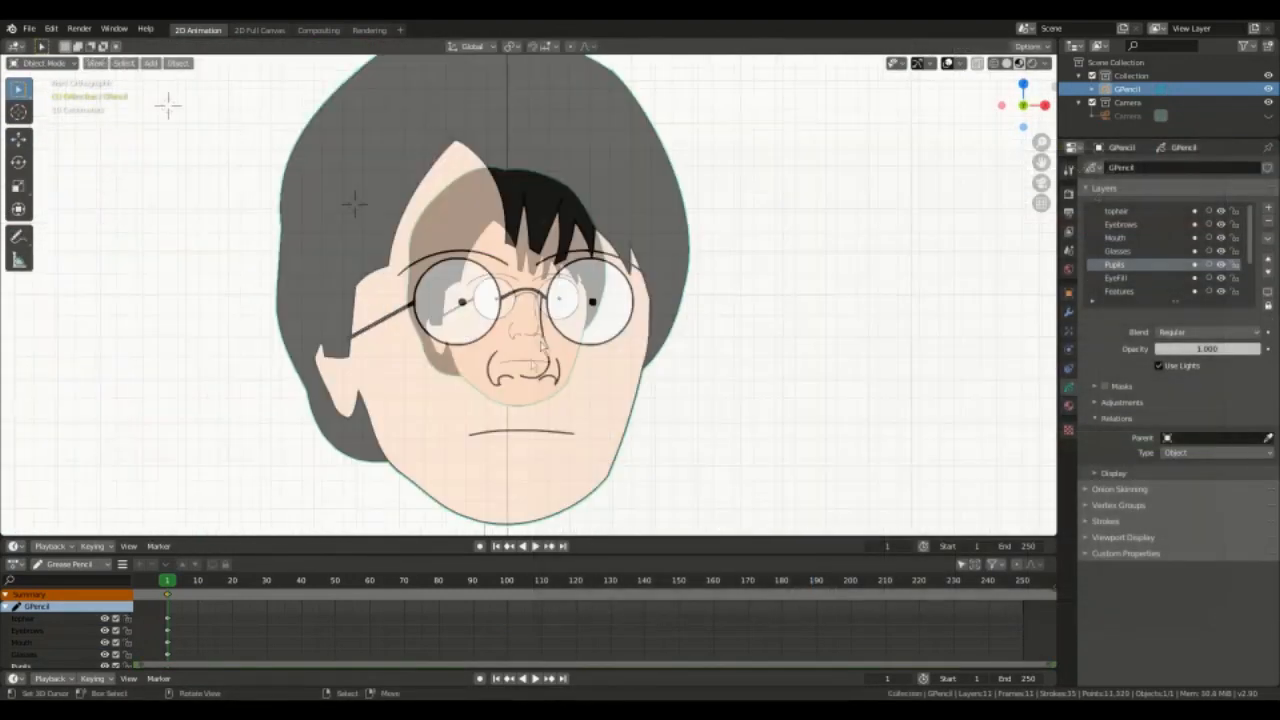
{"action": "left_click", "coordinate": [965, 63]}
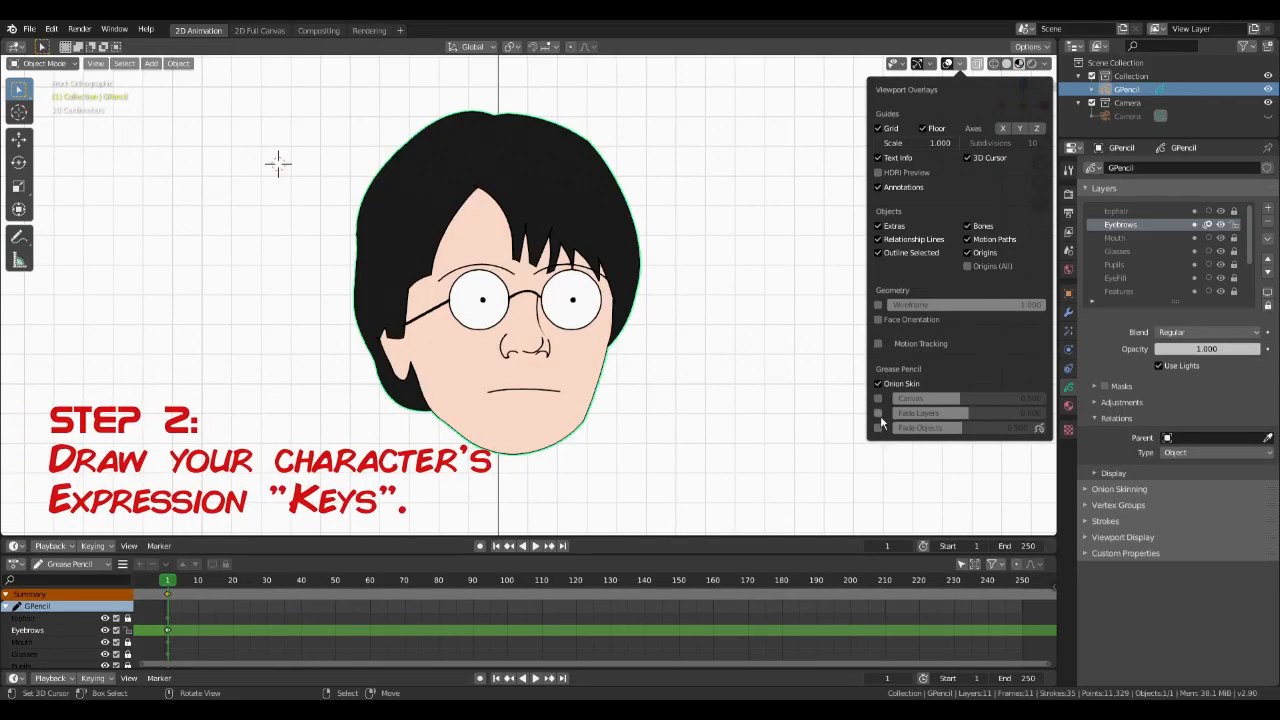
Step: Add an expression key for the Eyebrows, Glasses and EyeFill layers
{"action": "left_click", "coordinate": [878, 413]}
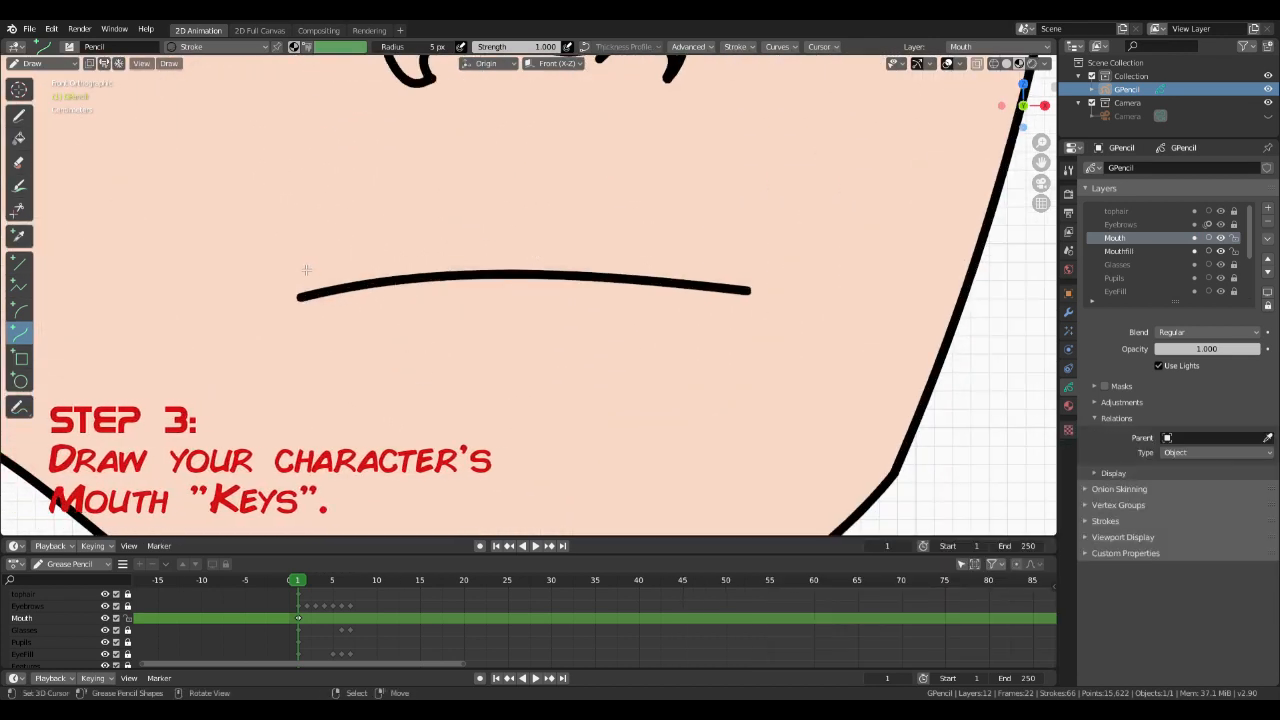
Step: Sketch a new mouth shape stroke on the Mouth layer's next keyframe
{"action": "left_click_drag", "start_coordinate": [310, 263], "coordinate": [625, 238]}
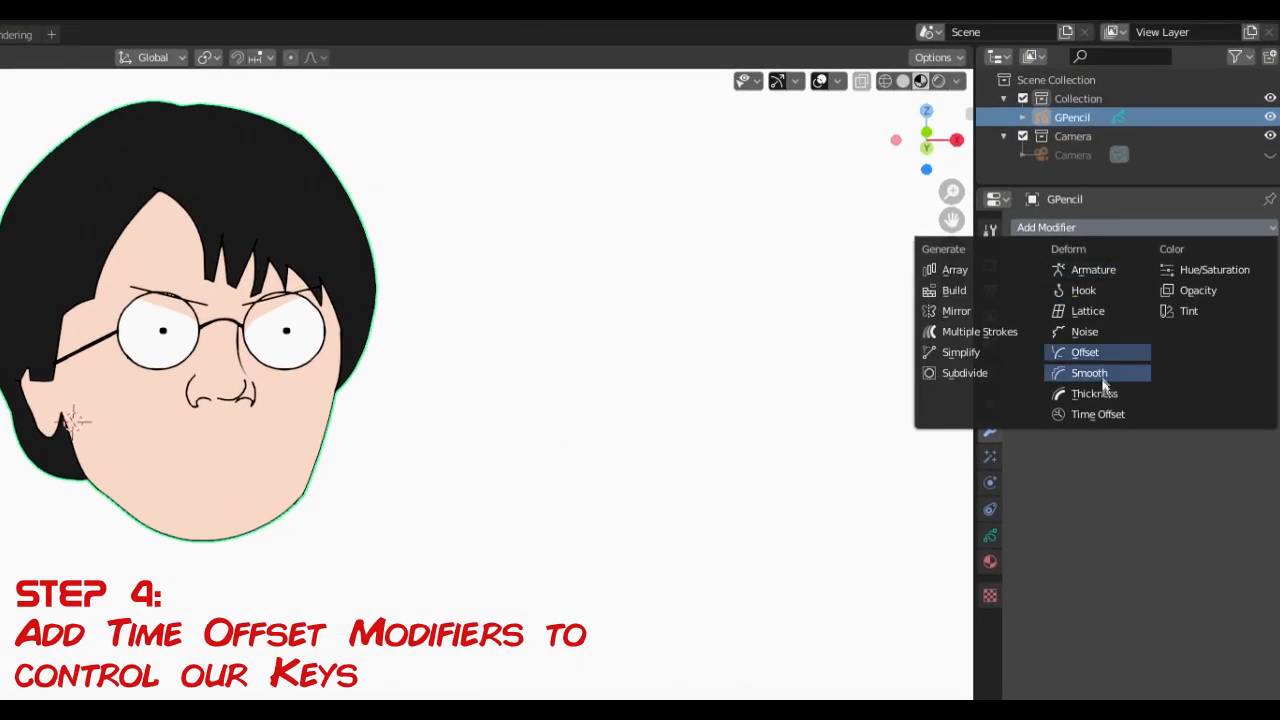
Step: Add a fixed-frame Time Offset modifier named Eyebrows, limited to the Eyebrows layer
{"action": "left_click", "coordinate": [1098, 414]}
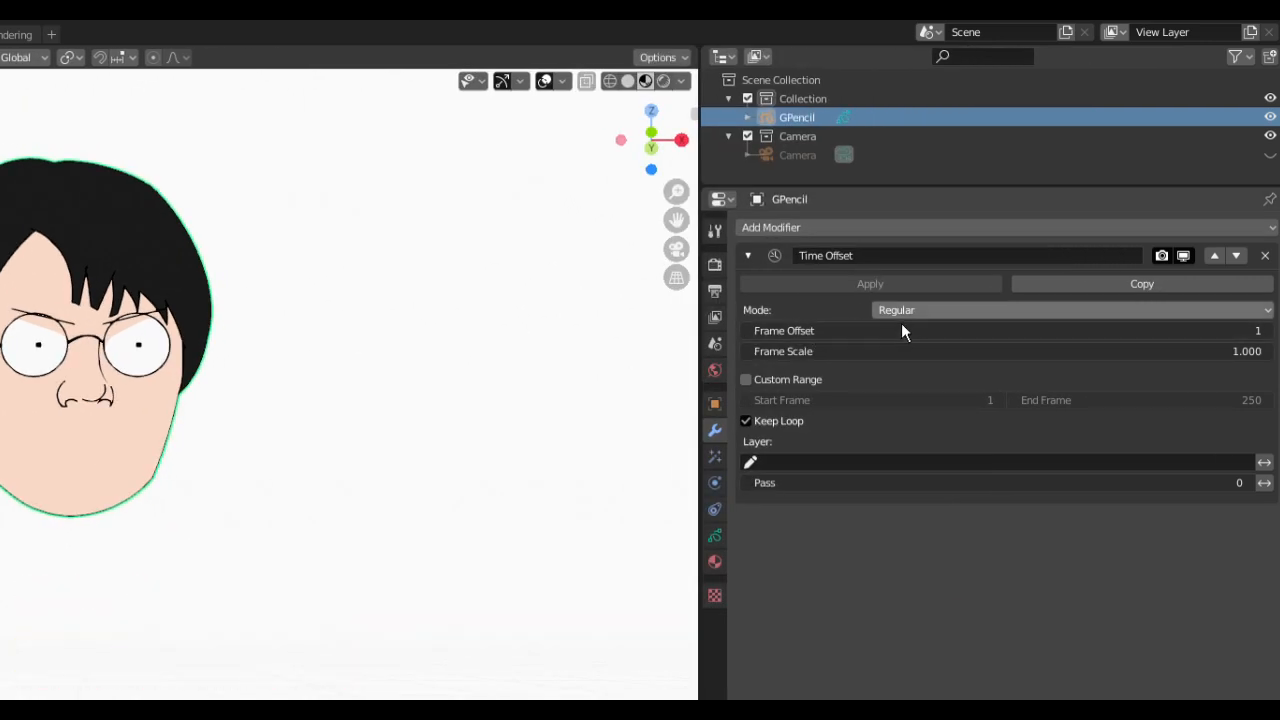
{"action": "left_click", "coordinate": [1070, 310]}
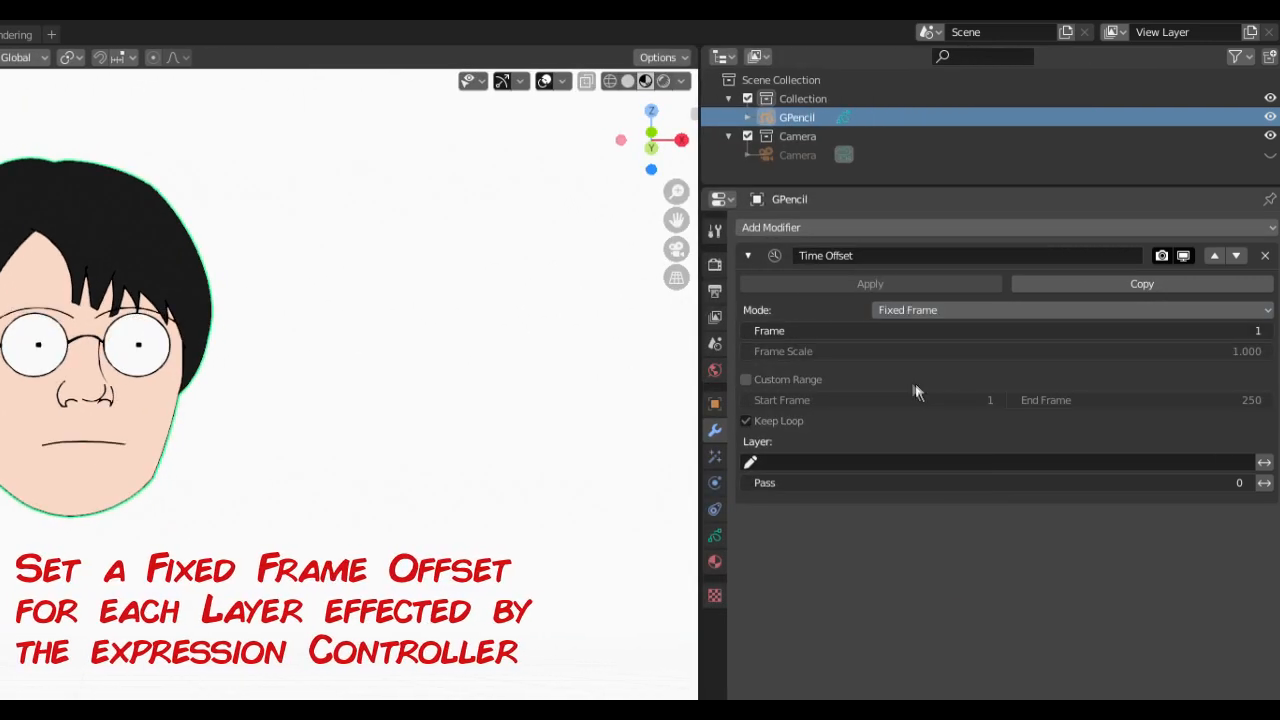
{"action": "double_click", "coordinate": [965, 255]}
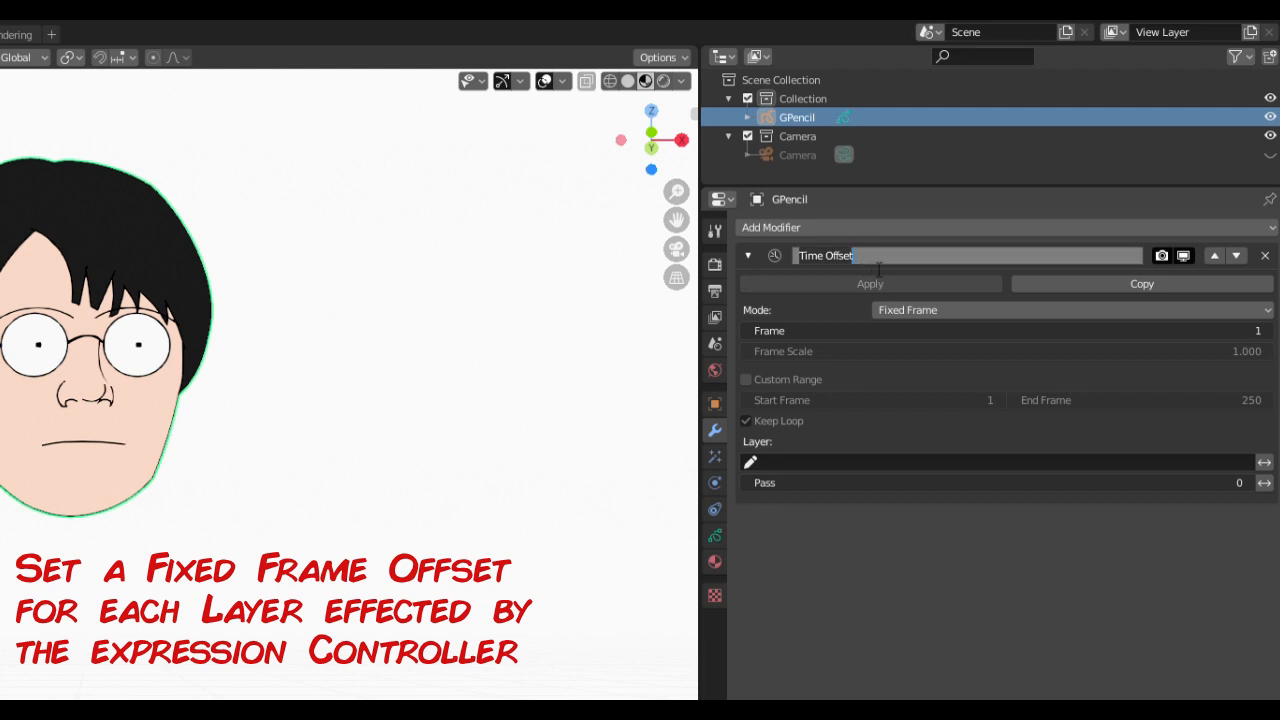
{"action": "type", "text": "Eyebrows"}
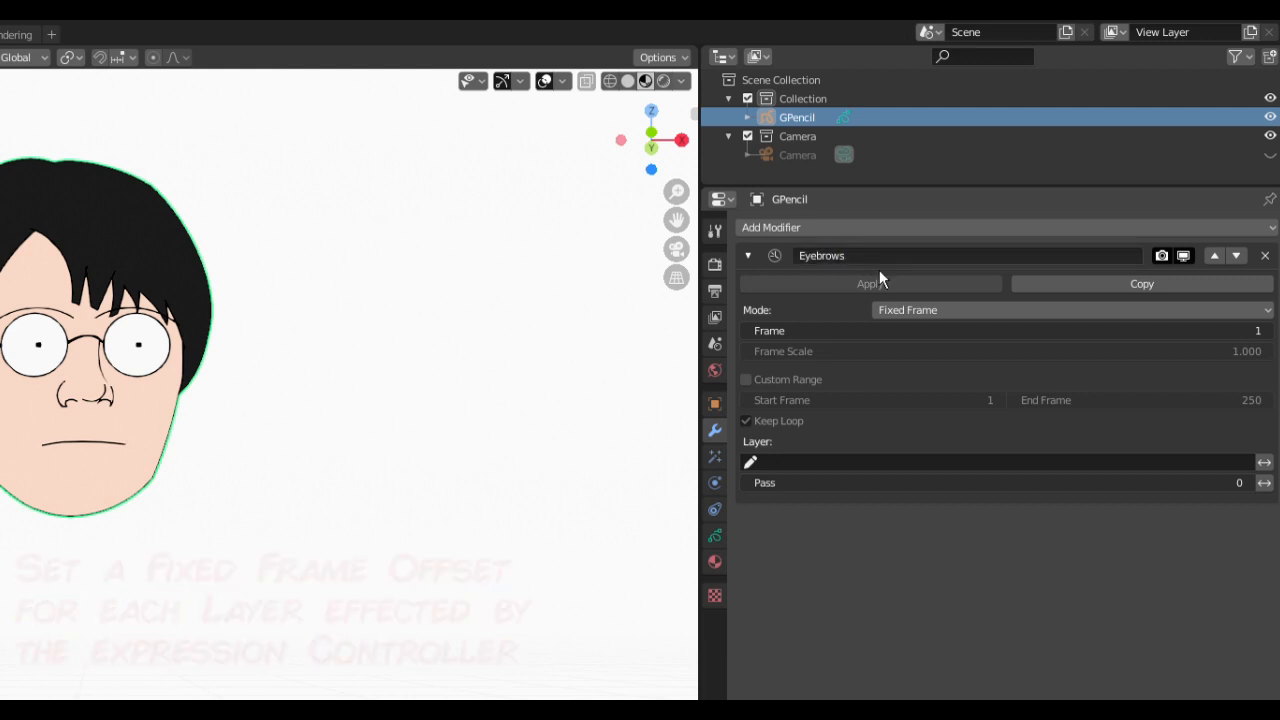
{"action": "left_click", "coordinate": [997, 461]}
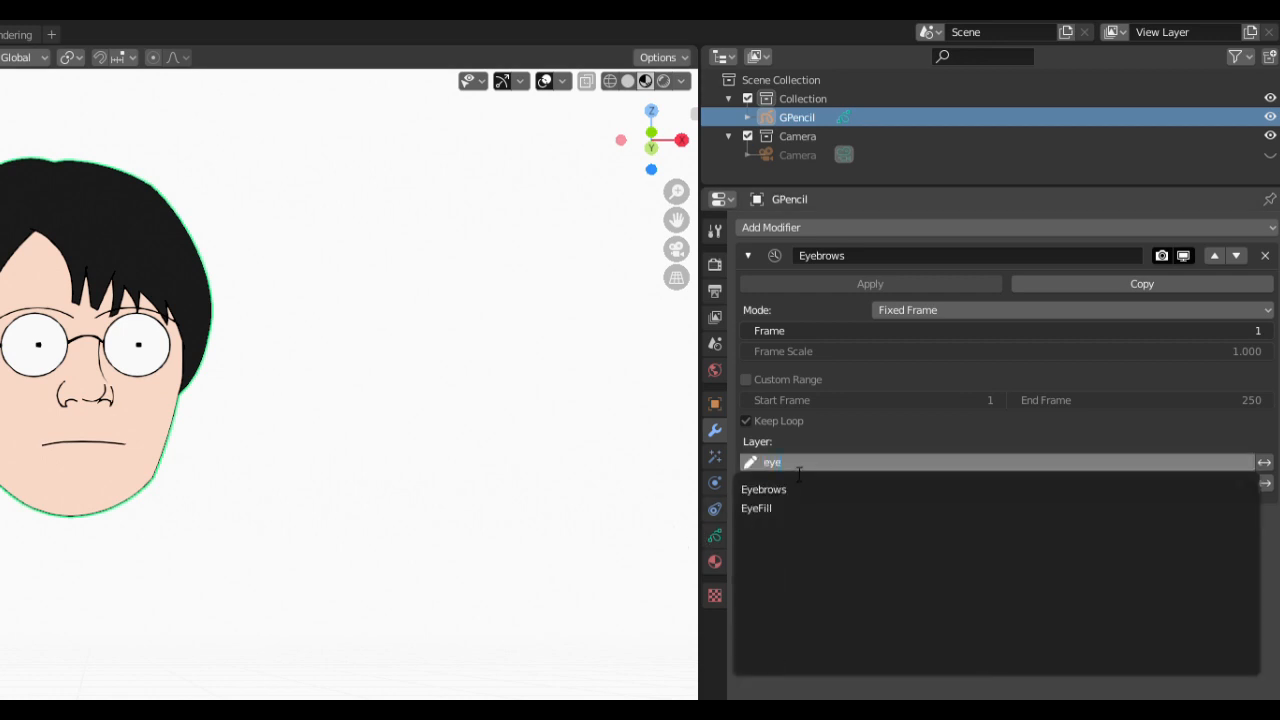
{"action": "left_click", "coordinate": [764, 489]}
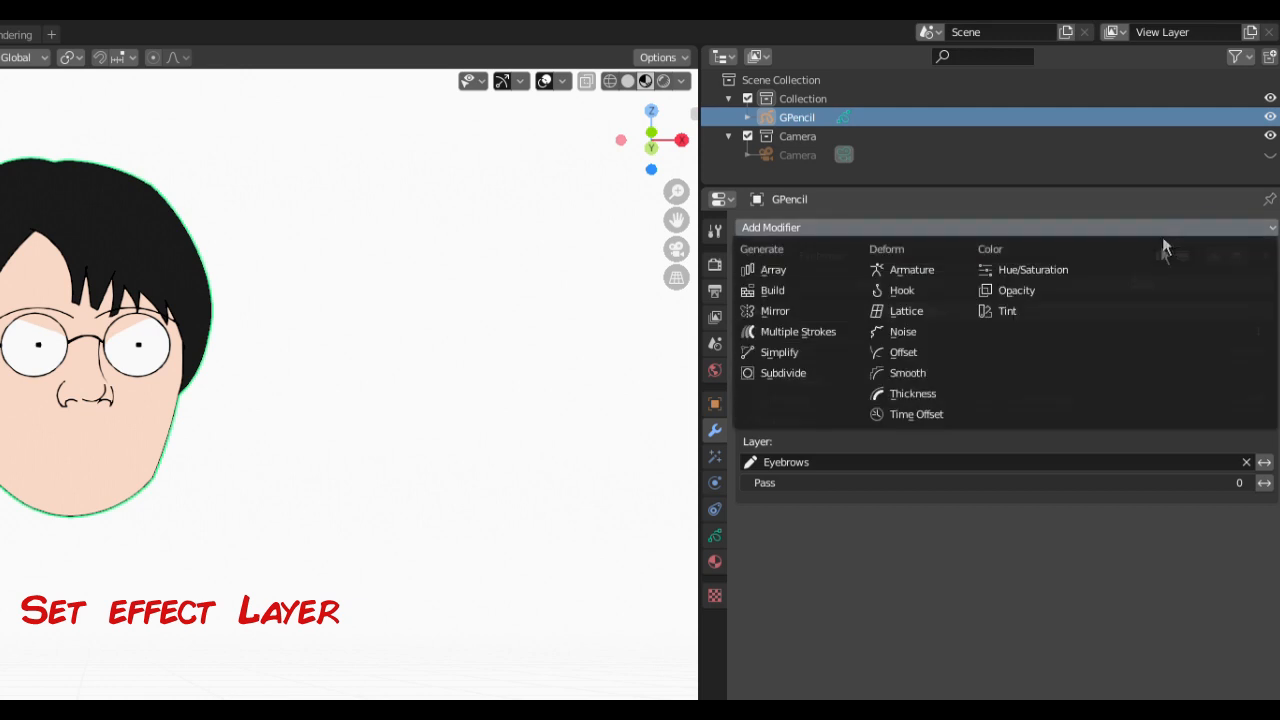
Step: Add a second Time Offset modifier named EyeFill, limited to the EyeFill layer
{"action": "left_click", "coordinate": [915, 414]}
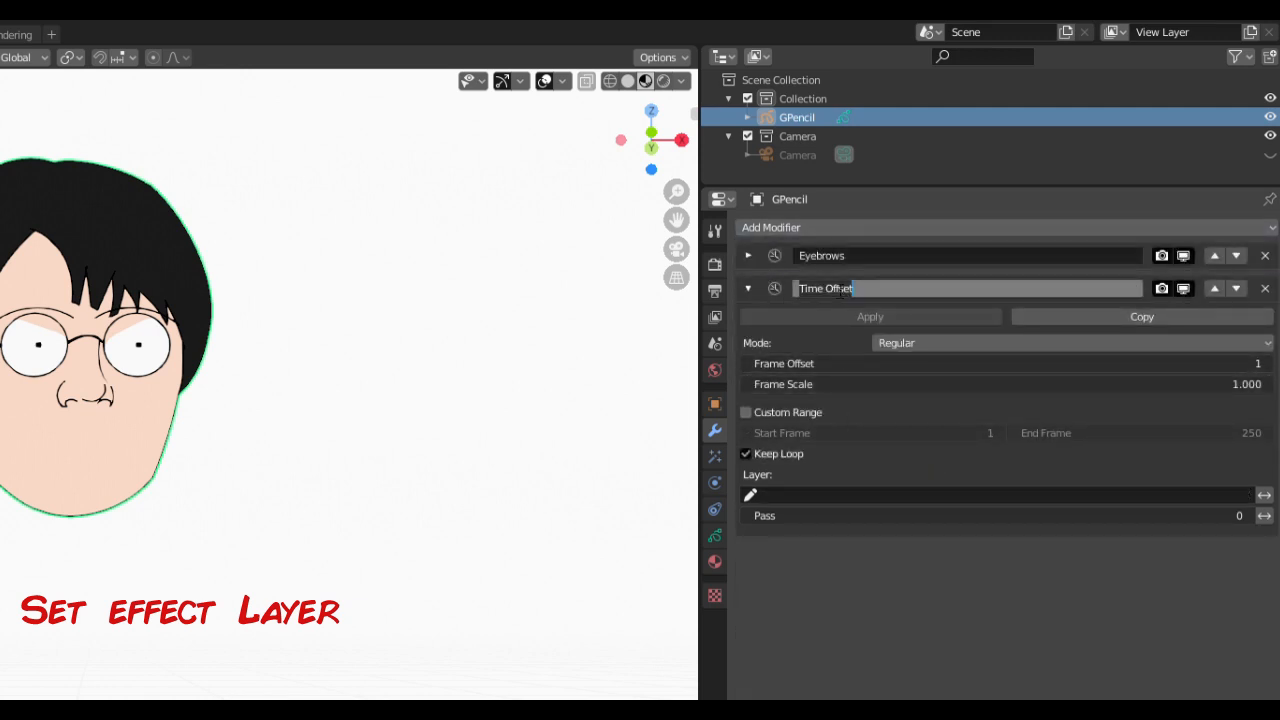
{"action": "type", "text": "EyeFill"}
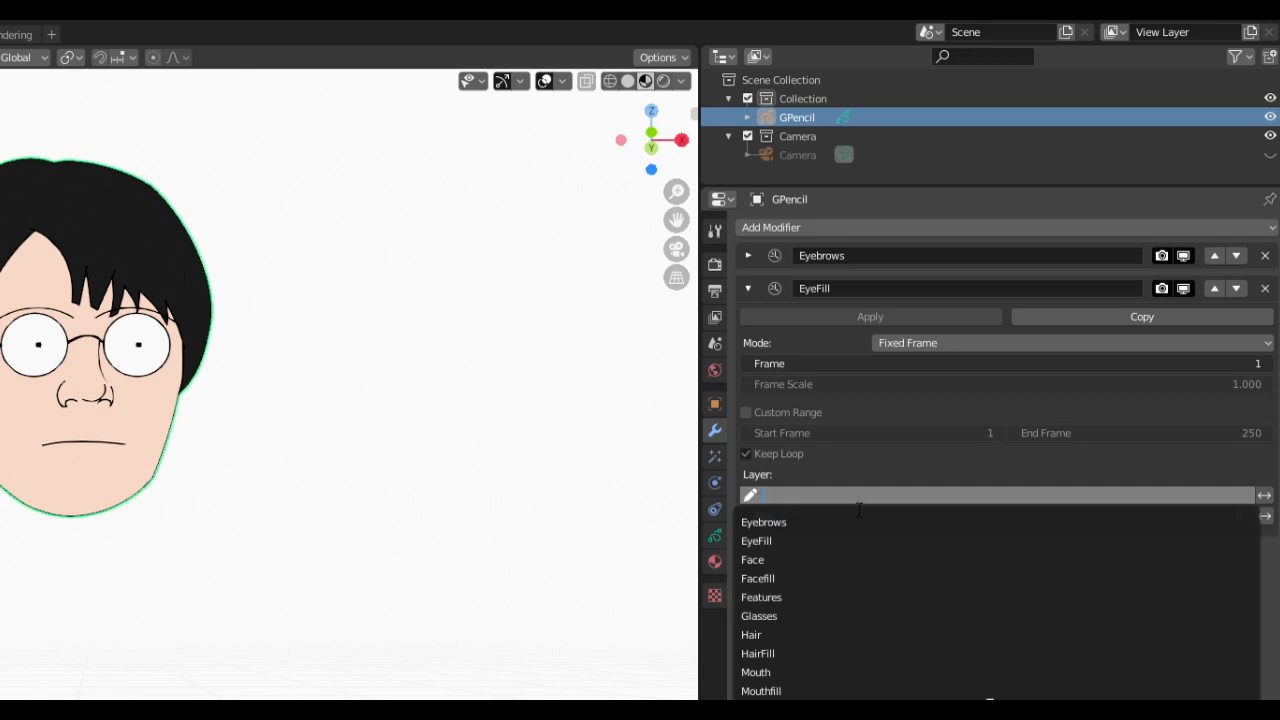
{"action": "left_click", "coordinate": [756, 540]}
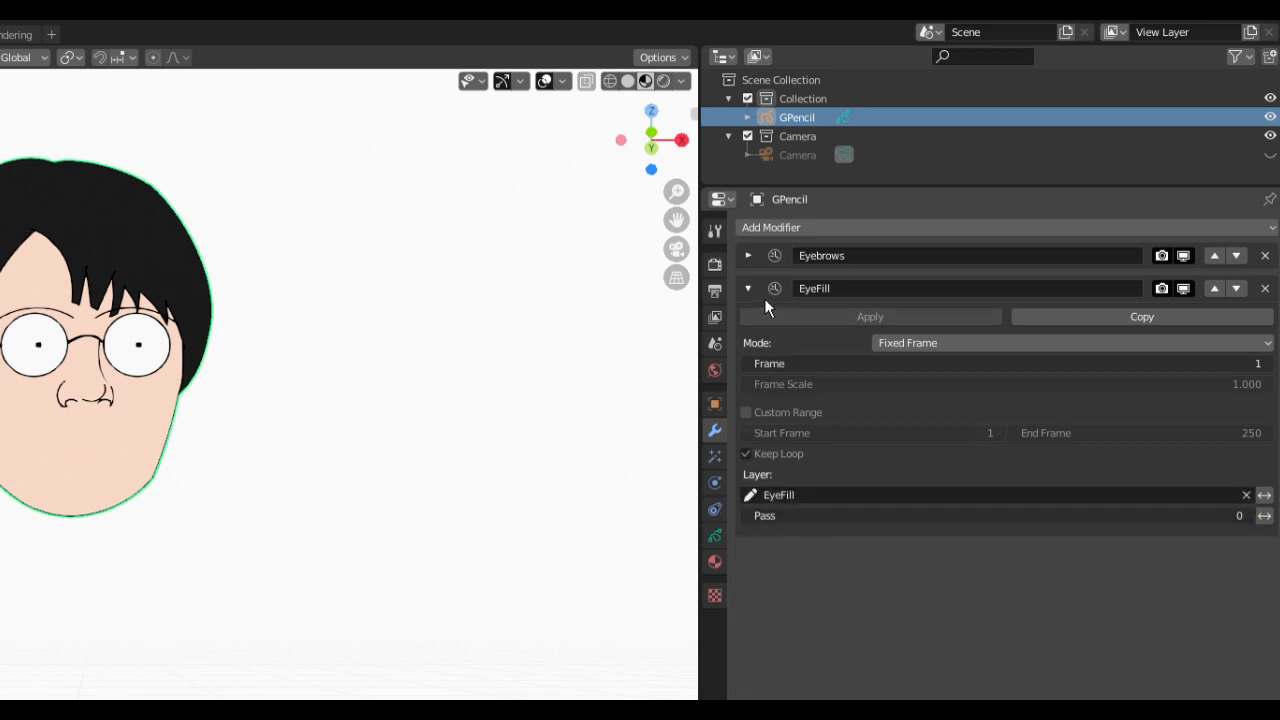
{"action": "mouse_move", "coordinate": [750, 258]}
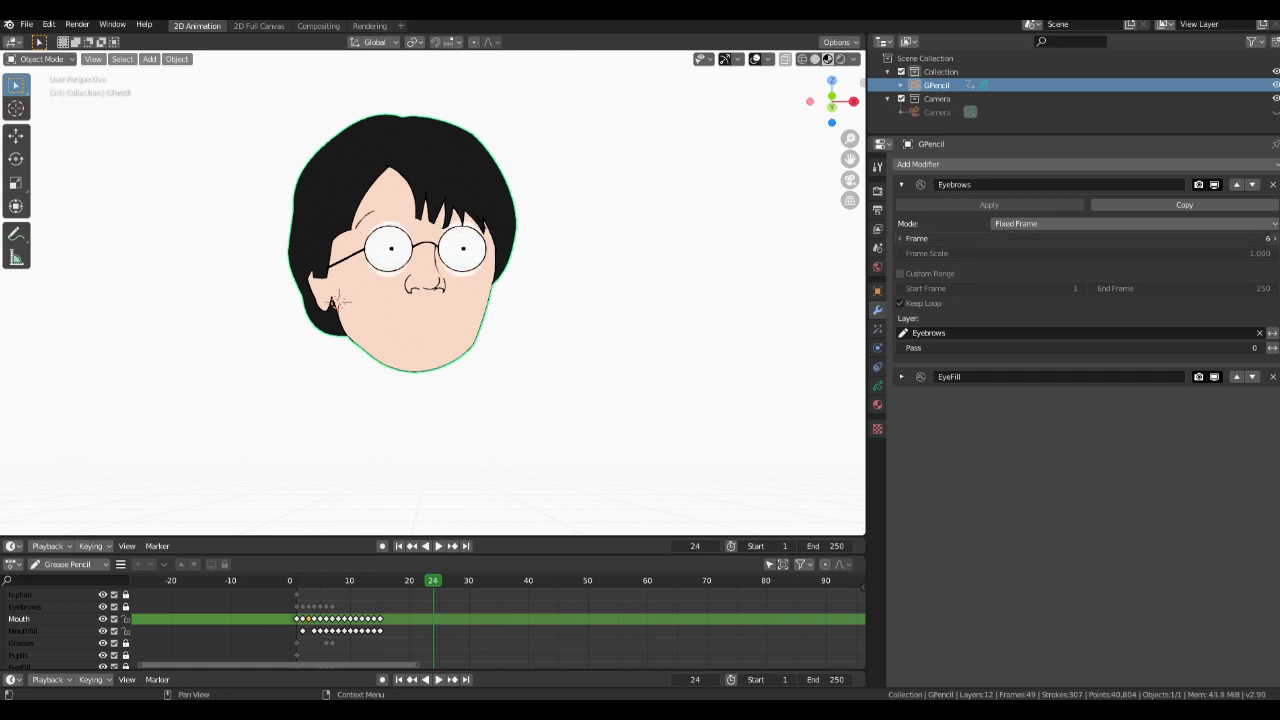
Step: Collapse the Eyebrows panel and add a fixed-frame 'Face(all Other)' Time Offset modifier
{"action": "left_click", "coordinate": [1265, 238]}
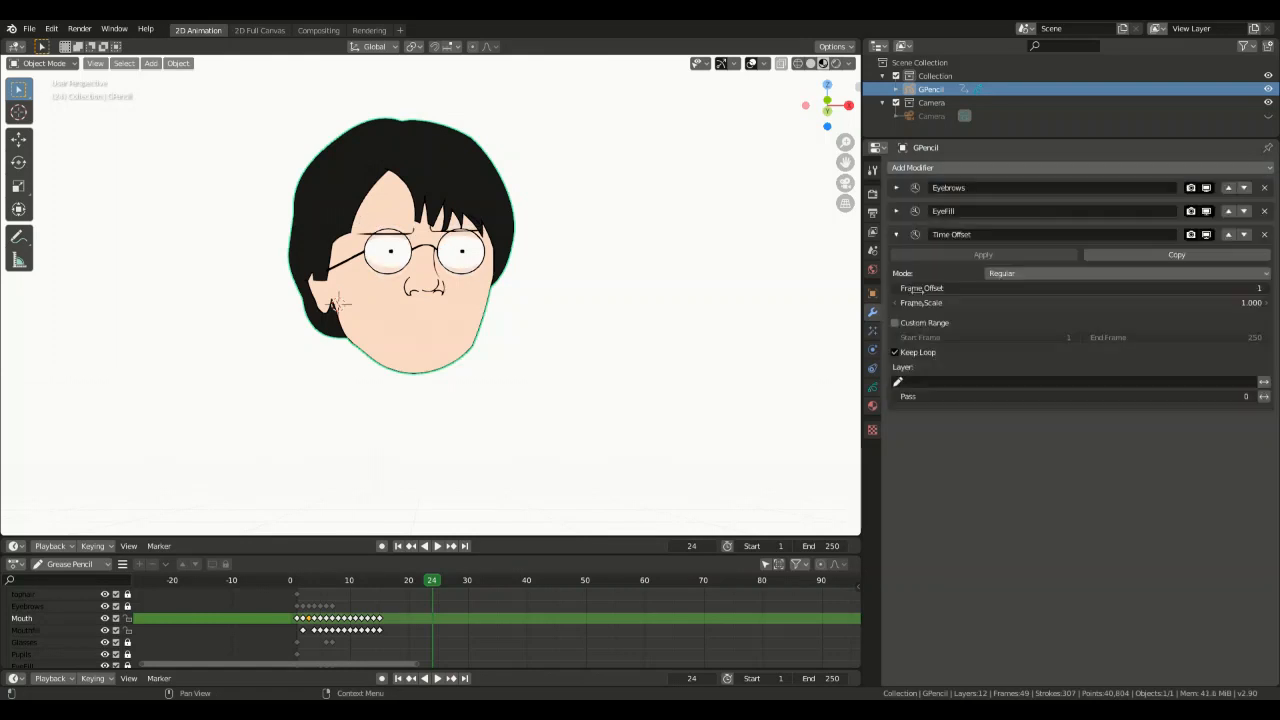
{"action": "left_click", "coordinate": [912, 167]}
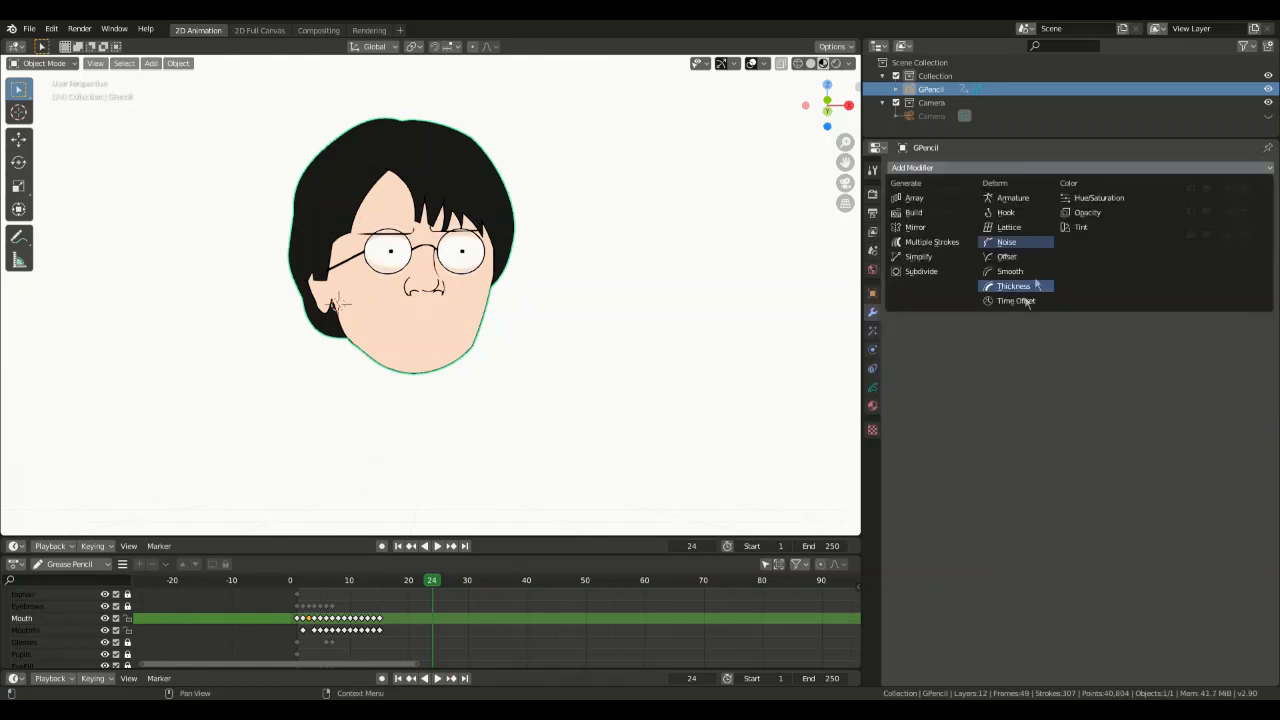
{"action": "left_click", "coordinate": [1016, 301]}
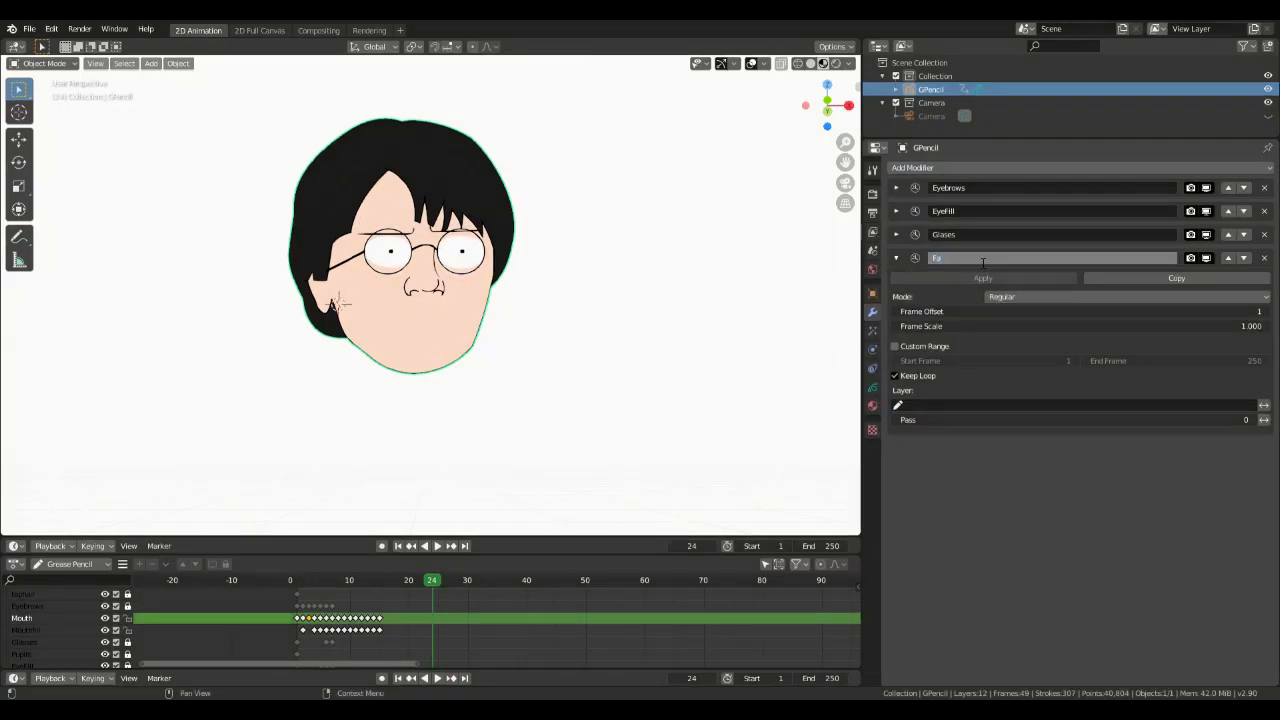
{"action": "type", "text": "Facefall Other)"}
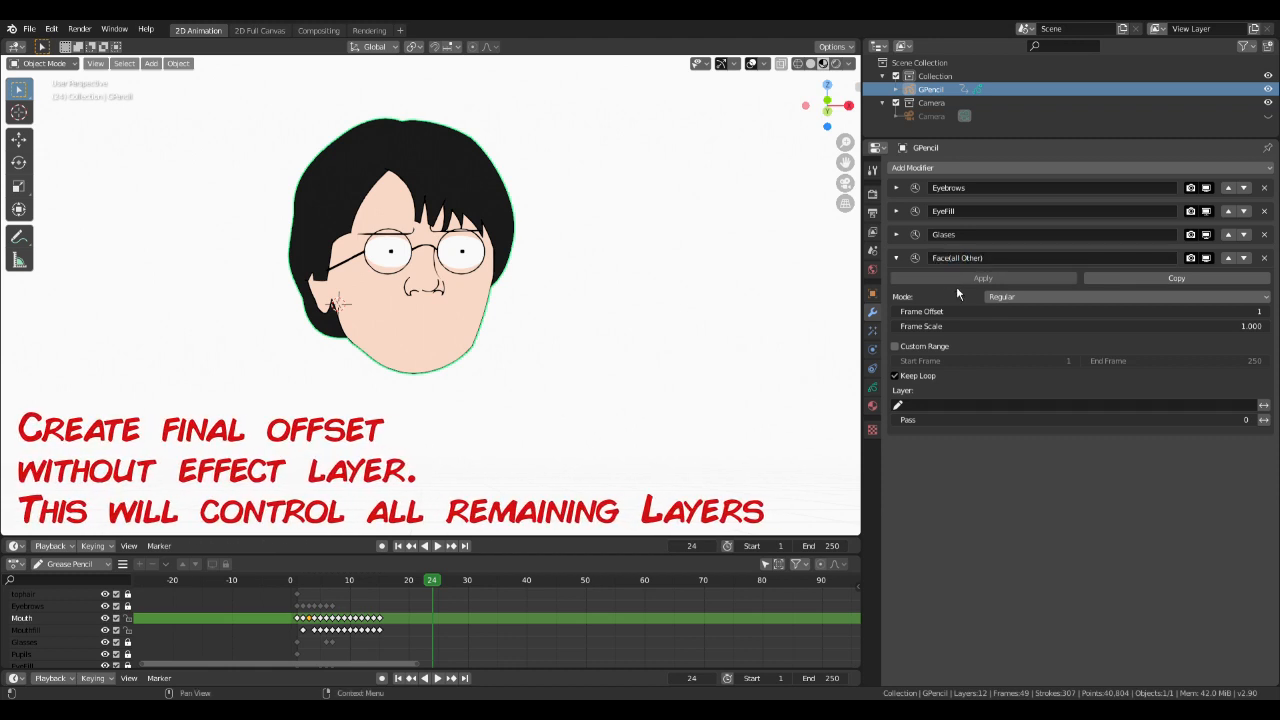
{"action": "left_click", "coordinate": [1127, 296]}
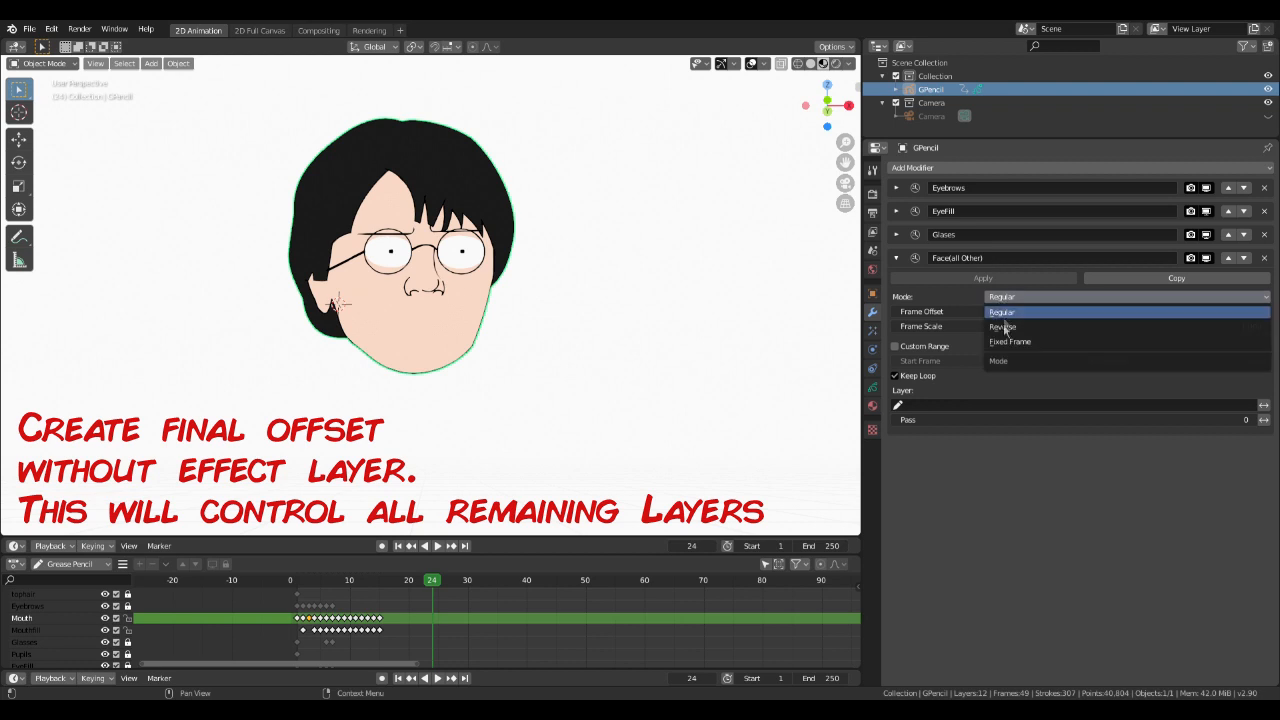
{"action": "left_click", "coordinate": [1009, 341]}
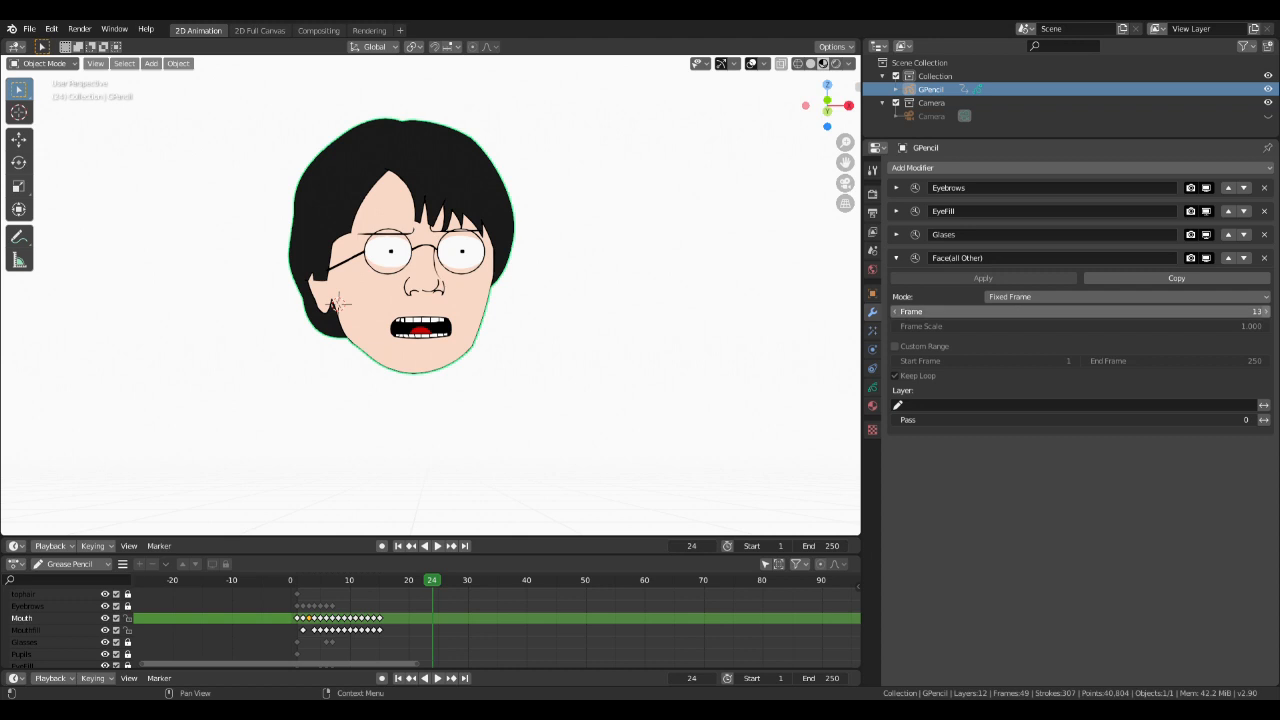
{"action": "left_click", "coordinate": [896, 258]}
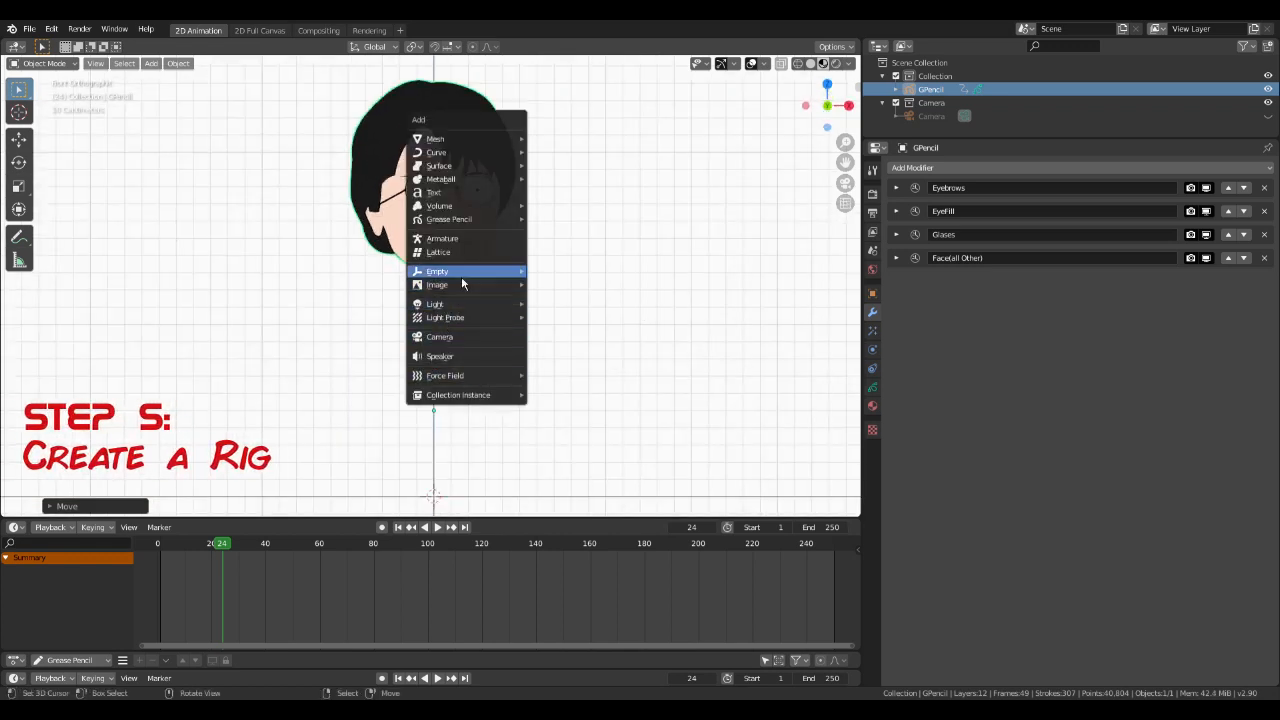
{"action": "mouse_move", "coordinate": [441, 238]}
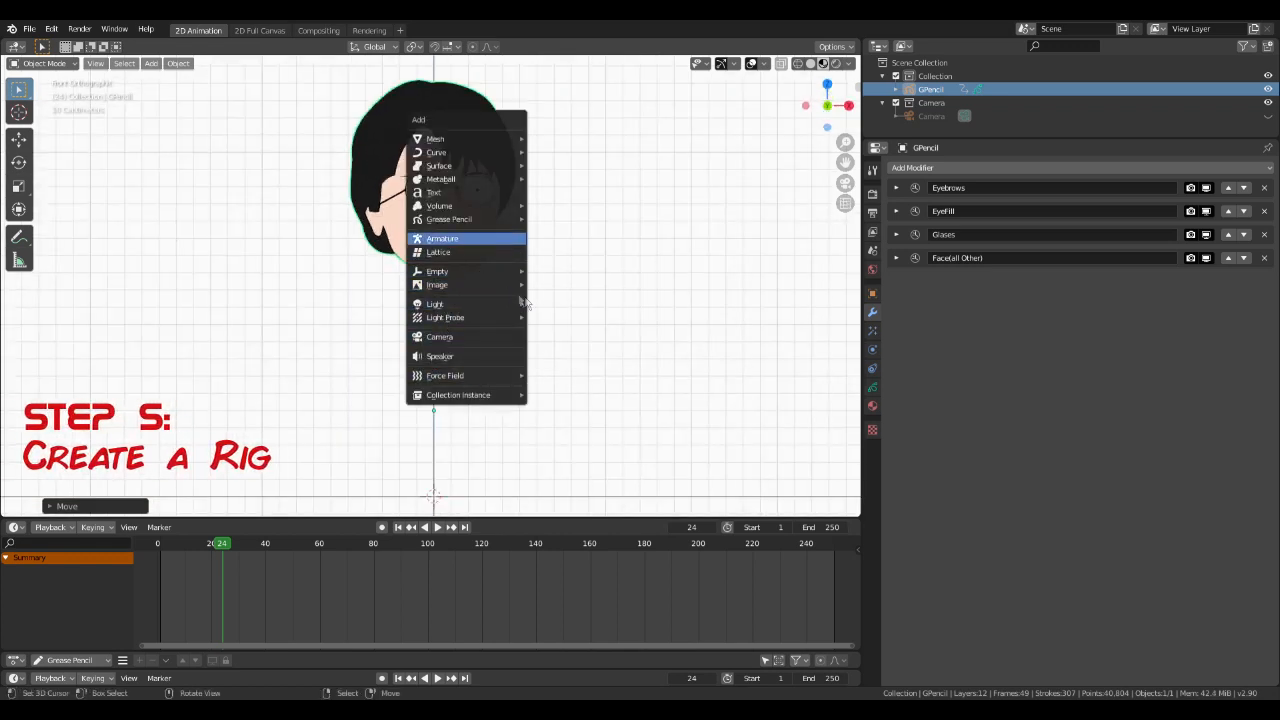
Step: Add a new armature object to the head scene with Shift+A
{"action": "left_click", "coordinate": [441, 238]}
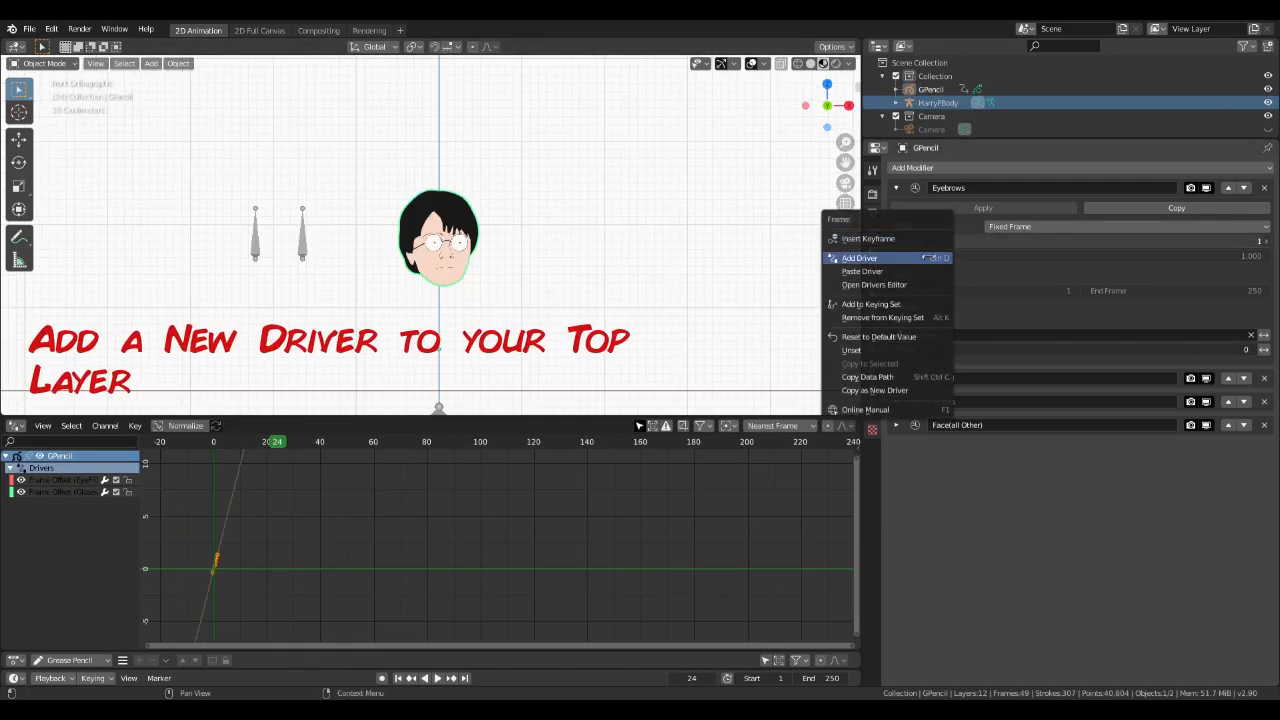
Step: Add a driver to the Eyebrows frame offset targeting the Eyebrow Controller bone
{"action": "left_click", "coordinate": [859, 258]}
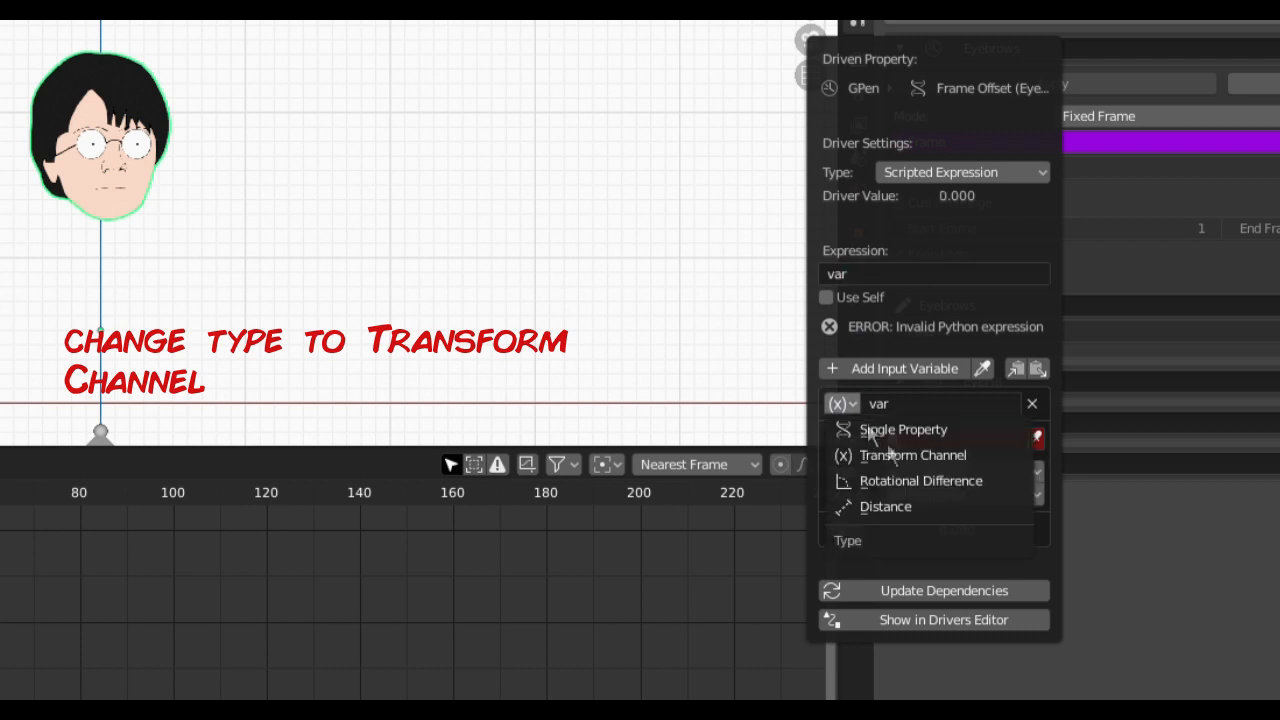
{"action": "left_click", "coordinate": [912, 455]}
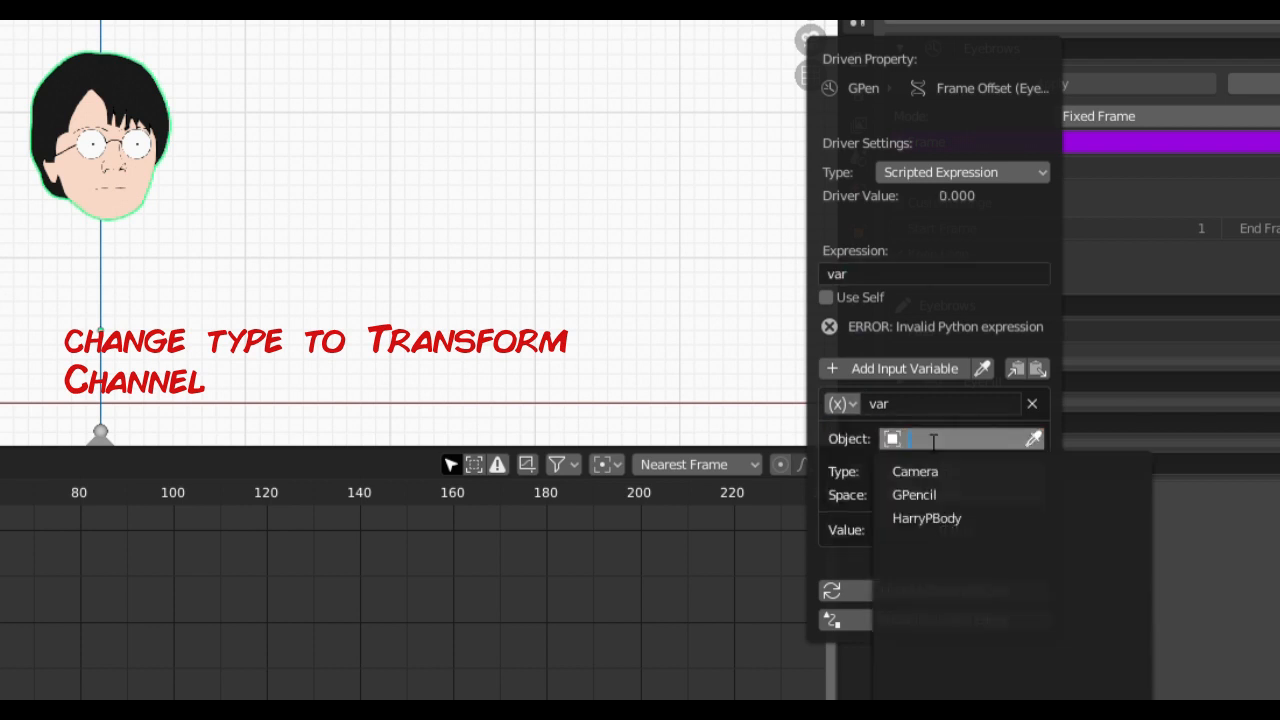
{"action": "left_click", "coordinate": [927, 518]}
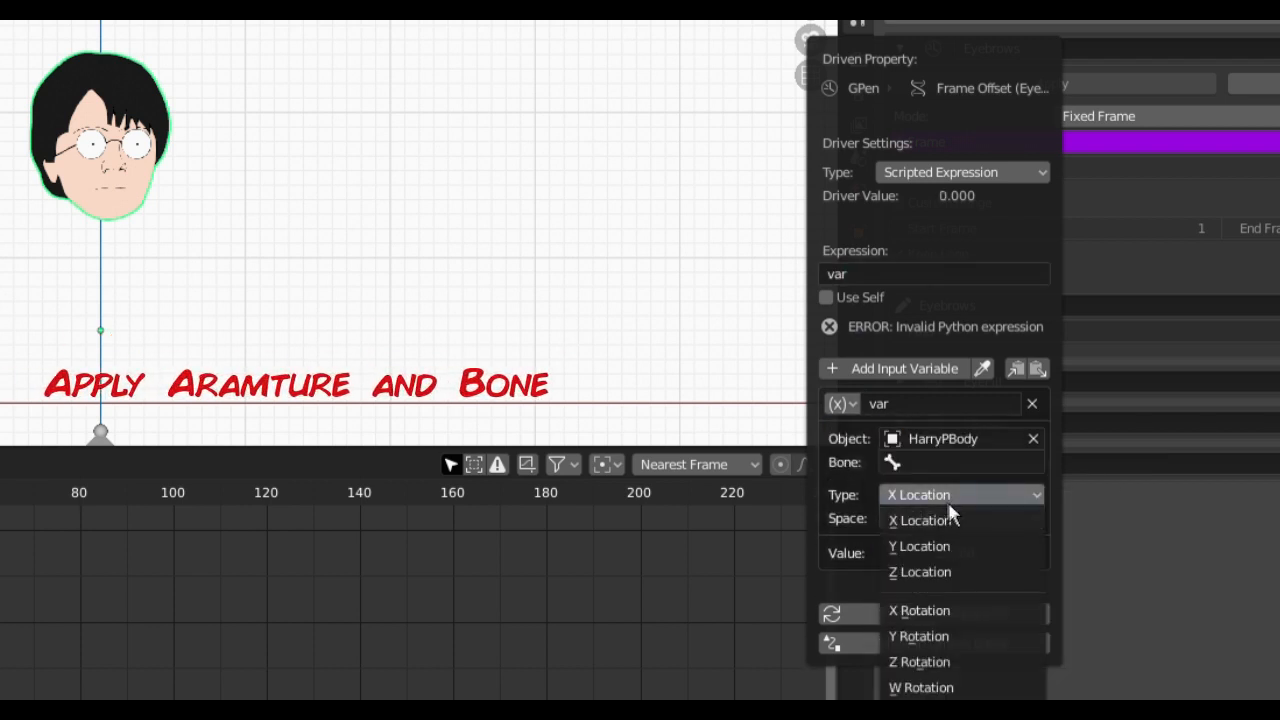
{"action": "left_click", "coordinate": [960, 461]}
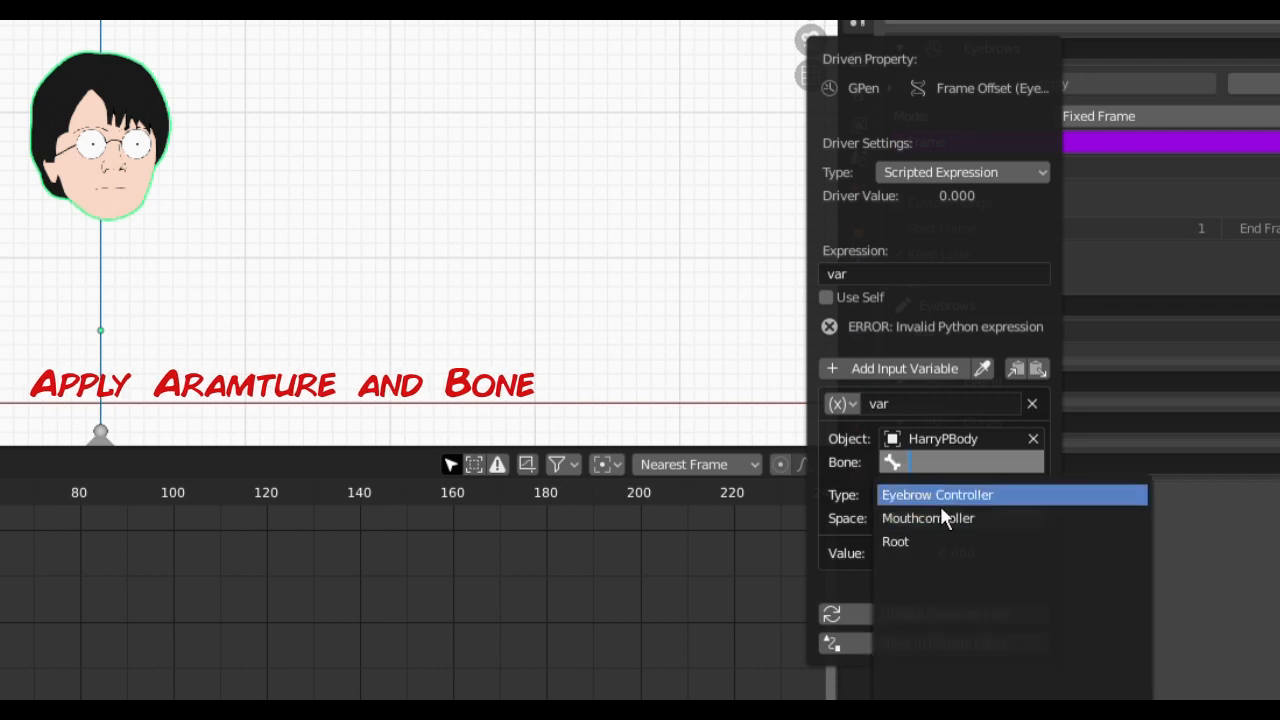
{"action": "left_click", "coordinate": [936, 494]}
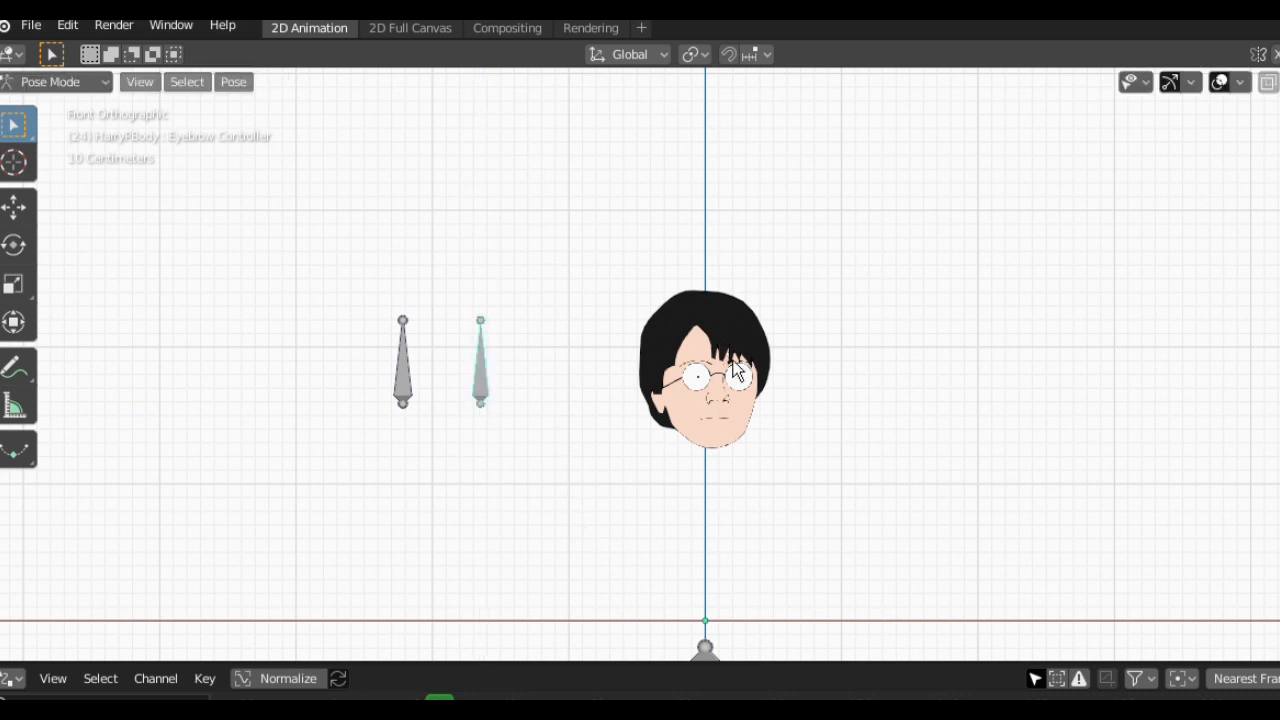
Step: Make the driver variable read the bone's Y location in transform space
{"action": "left_click", "coordinate": [55, 82]}
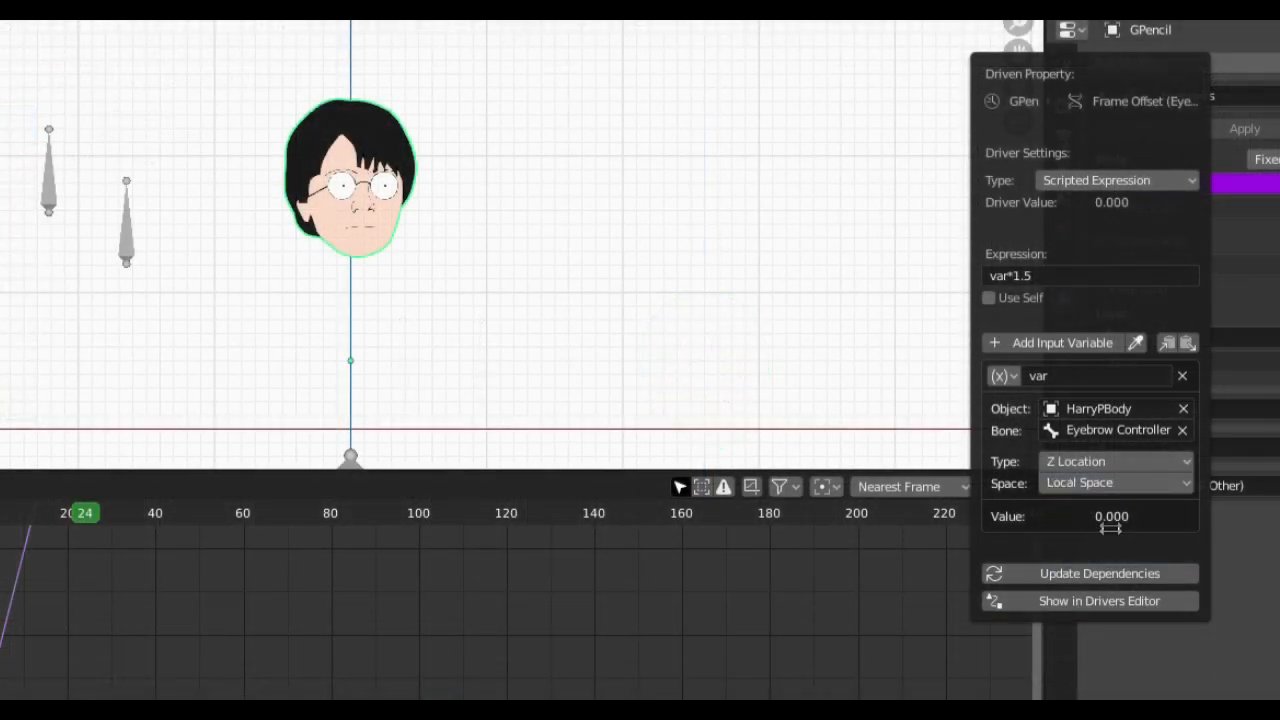
{"action": "left_click", "coordinate": [1115, 482]}
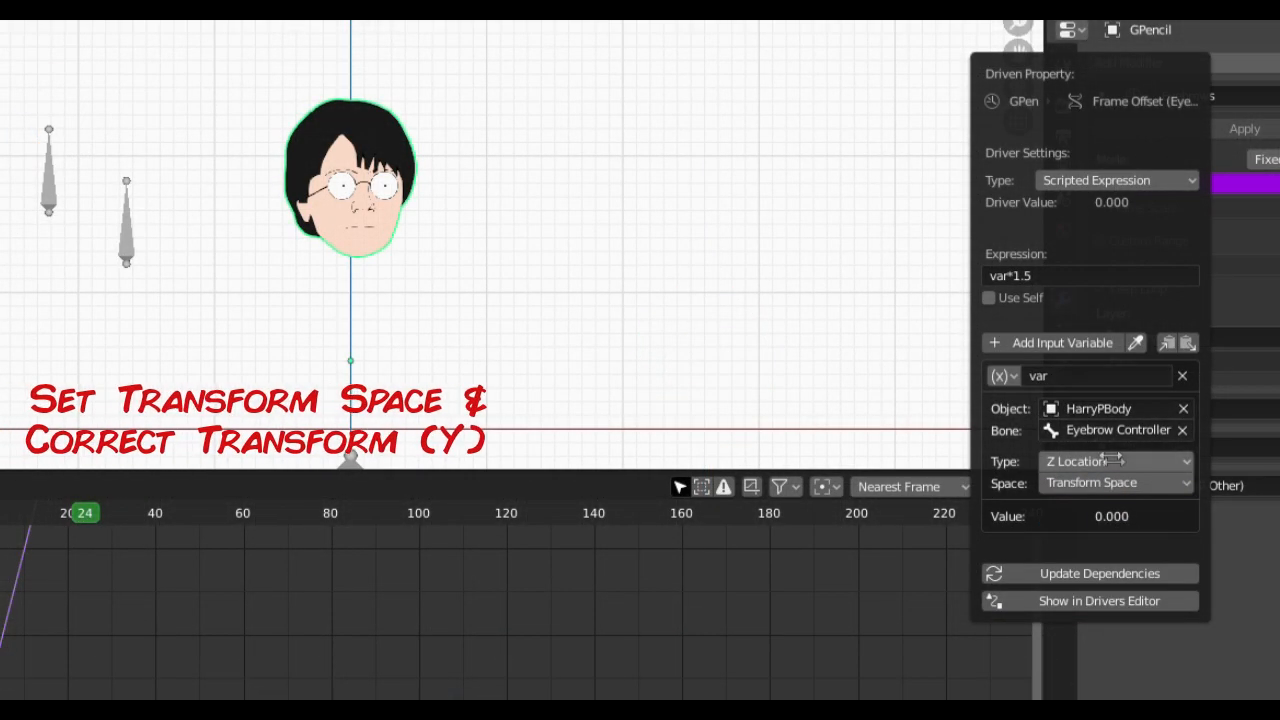
{"action": "left_click", "coordinate": [1114, 461]}
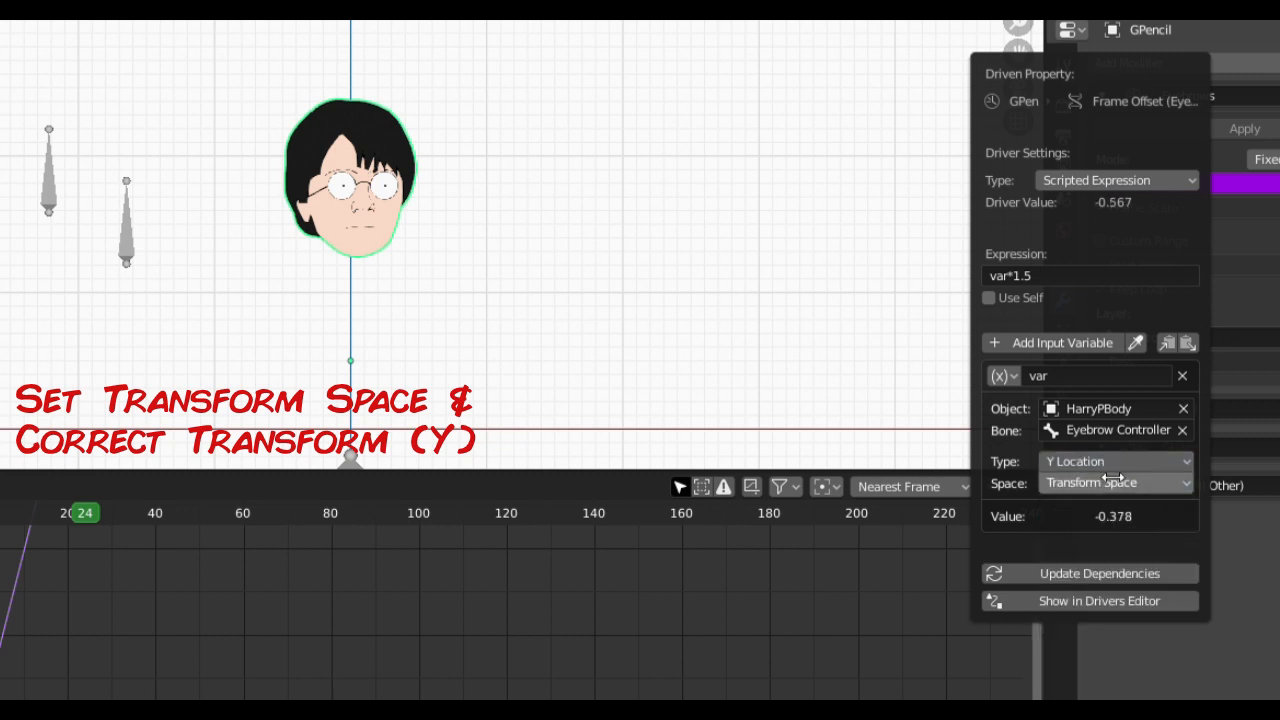
{"action": "left_click", "coordinate": [1115, 461]}
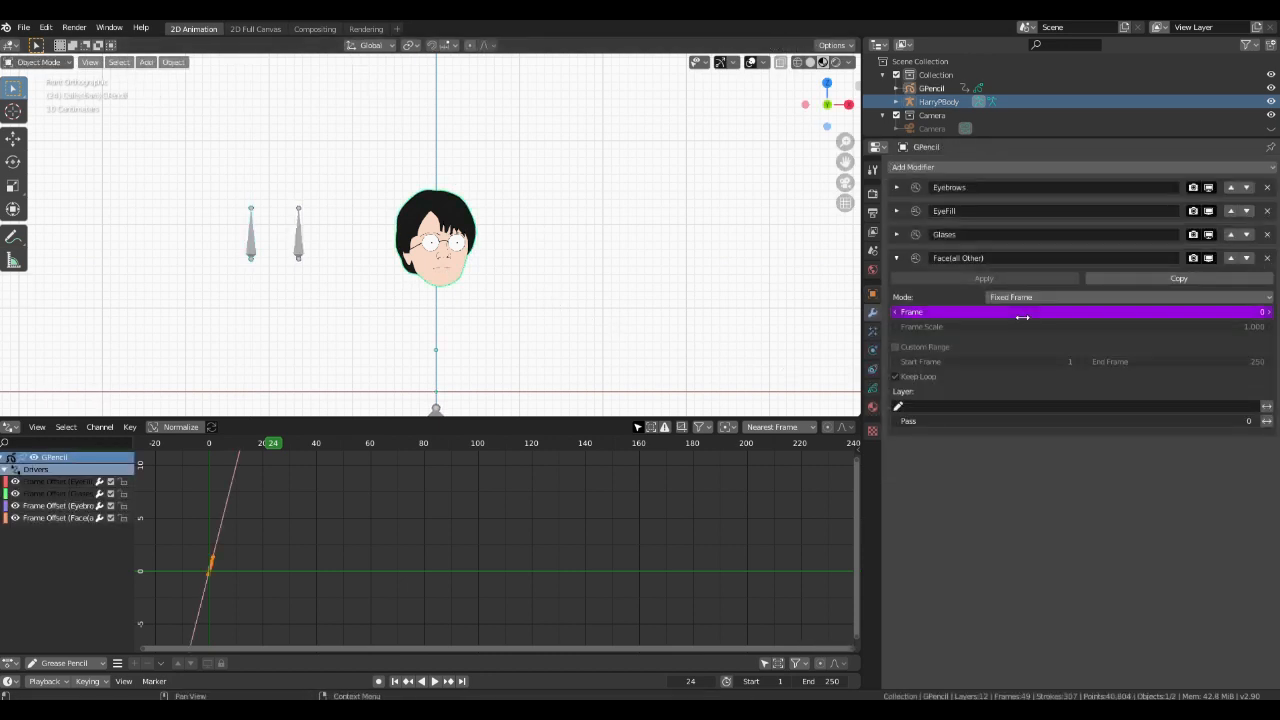
Step: Configure the Face(all Other) frame-offset driver to use the Mouthcontroller bone
{"action": "left_click", "coordinate": [1020, 311]}
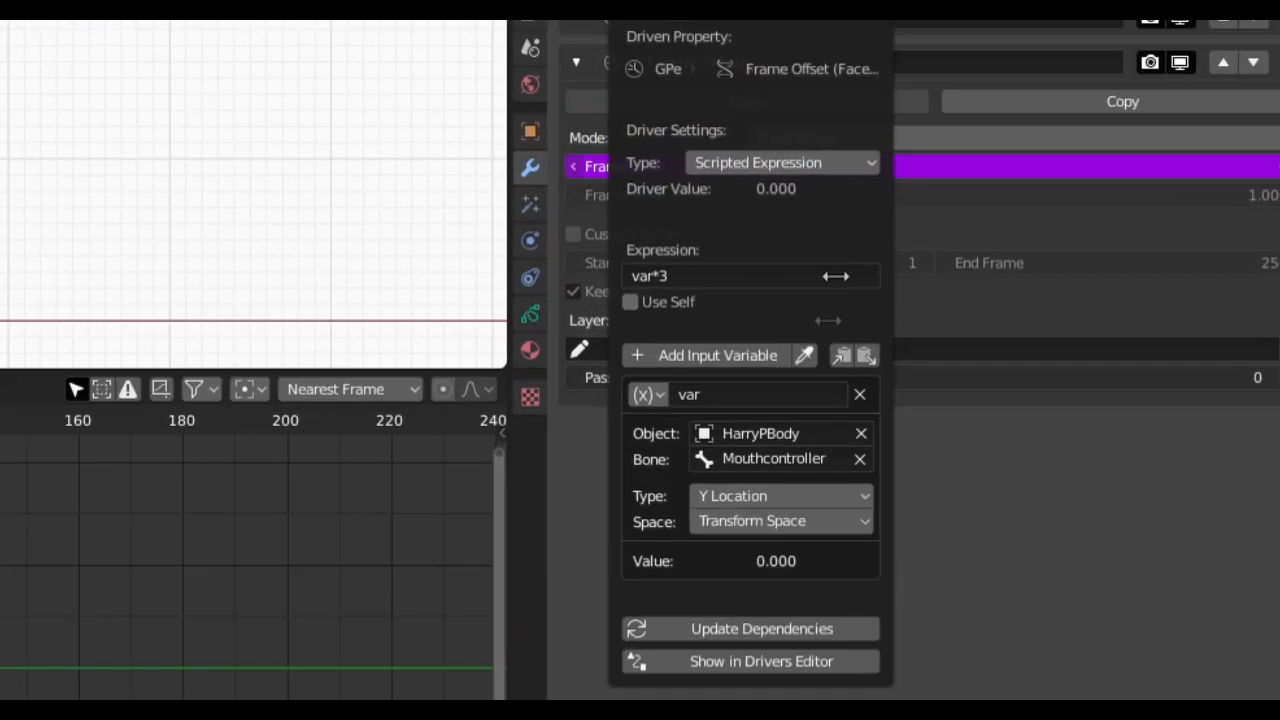
{"action": "left_click", "coordinate": [720, 276]}
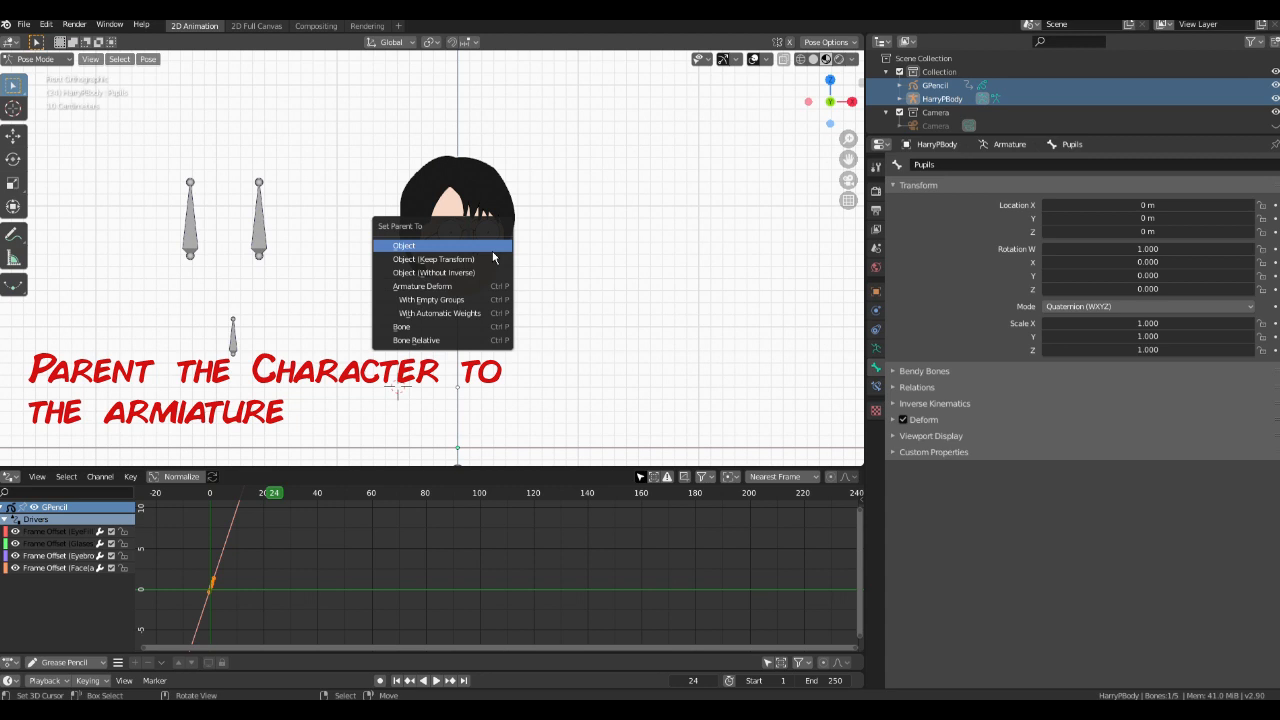
{"action": "mouse_move", "coordinate": [440, 313]}
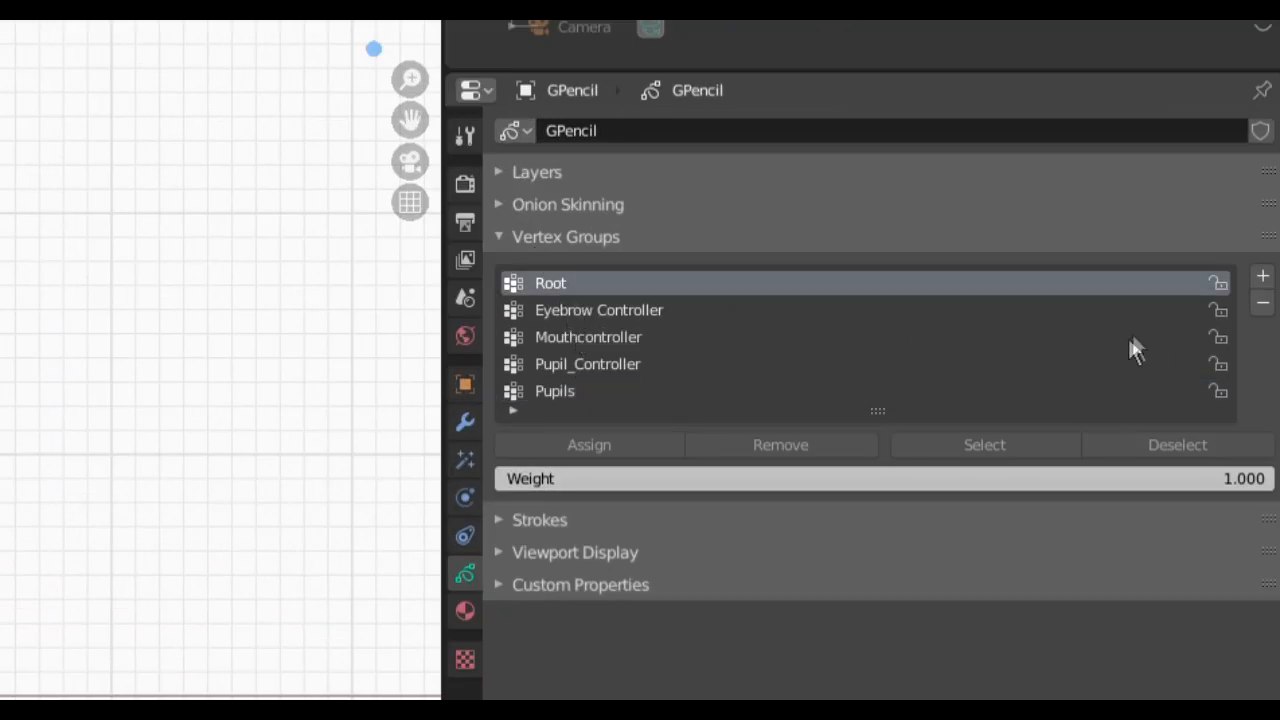
Step: Select the Pupils vertex group and test moving the pupil bone
{"action": "left_click", "coordinate": [1262, 302]}
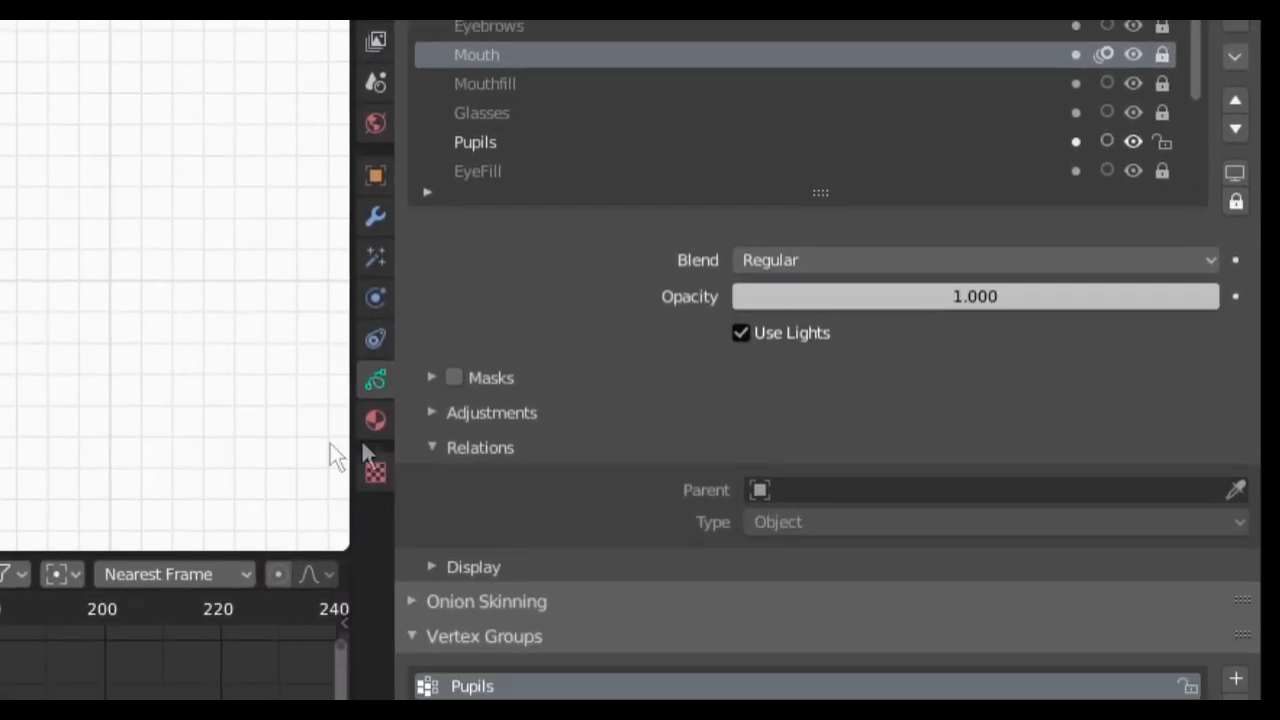
{"action": "scroll", "scroll_direction": "down", "scroll_amount": 3}
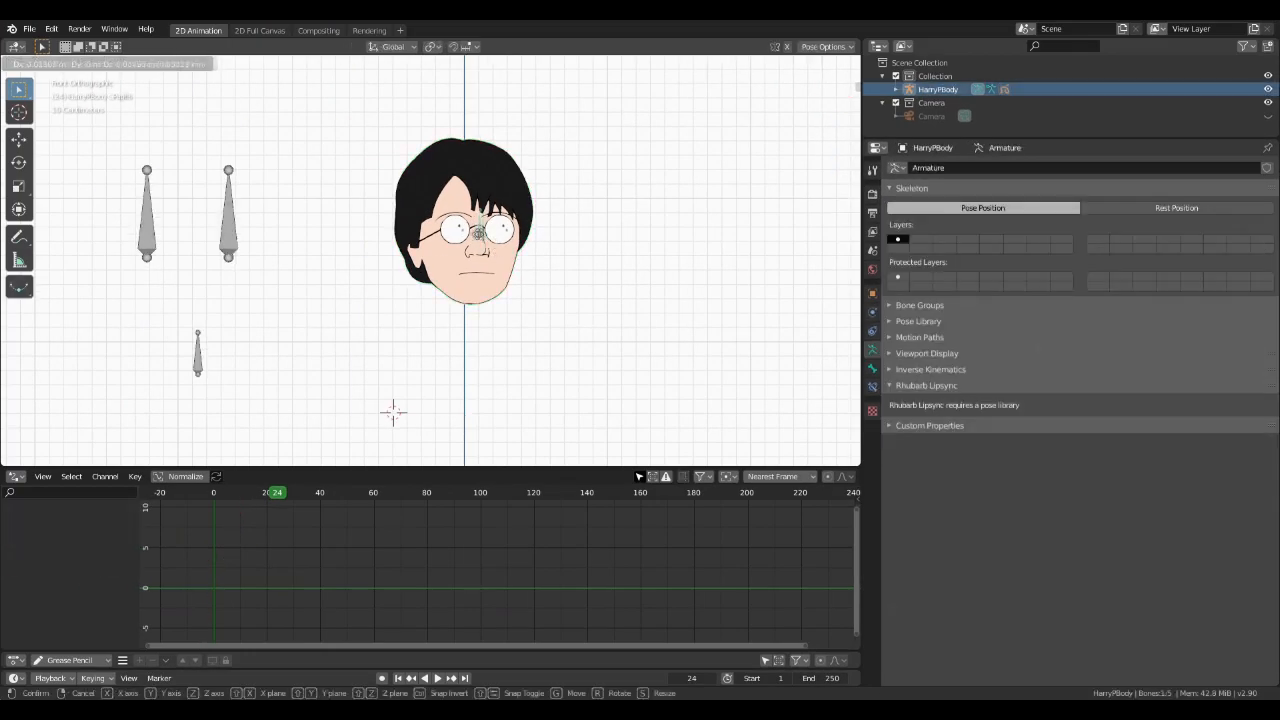
{"action": "left_click", "coordinate": [237, 367]}
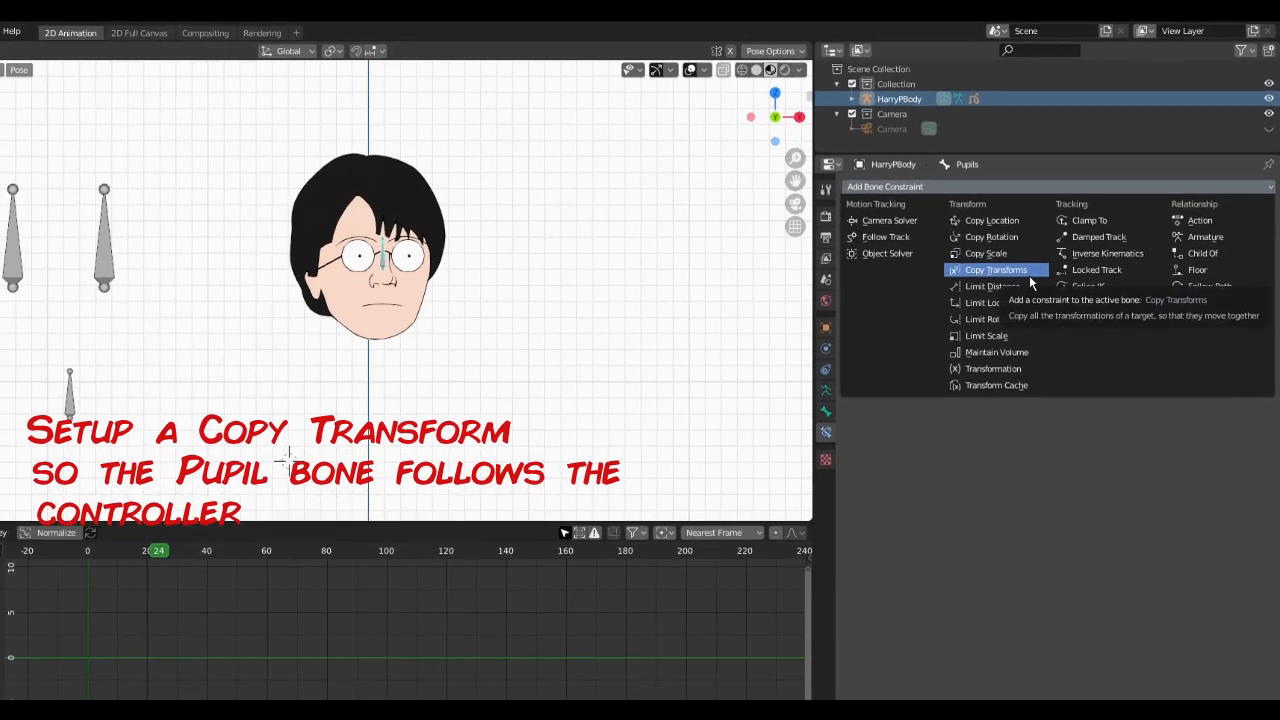
Step: Give Pupils a Copy Transforms constraint targeting HarryPBody's Pupil_Controller, mixed After Original
{"action": "left_click", "coordinate": [995, 269]}
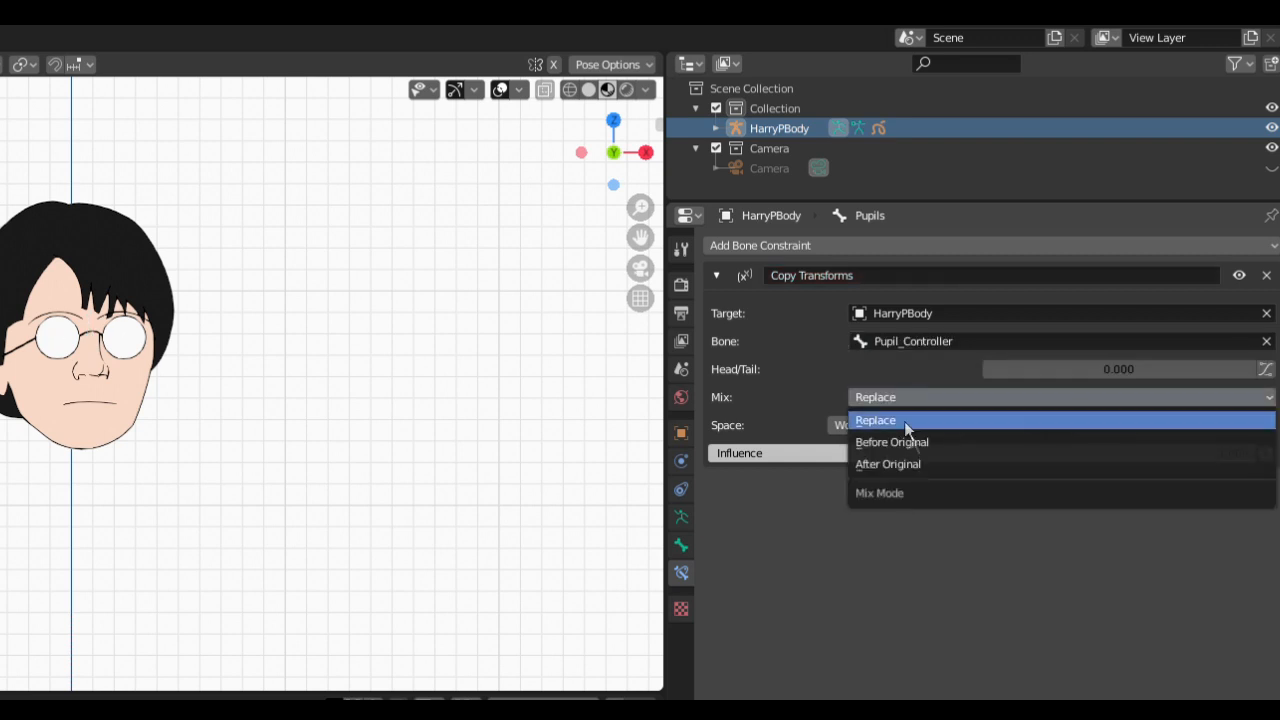
{"action": "left_click", "coordinate": [887, 463]}
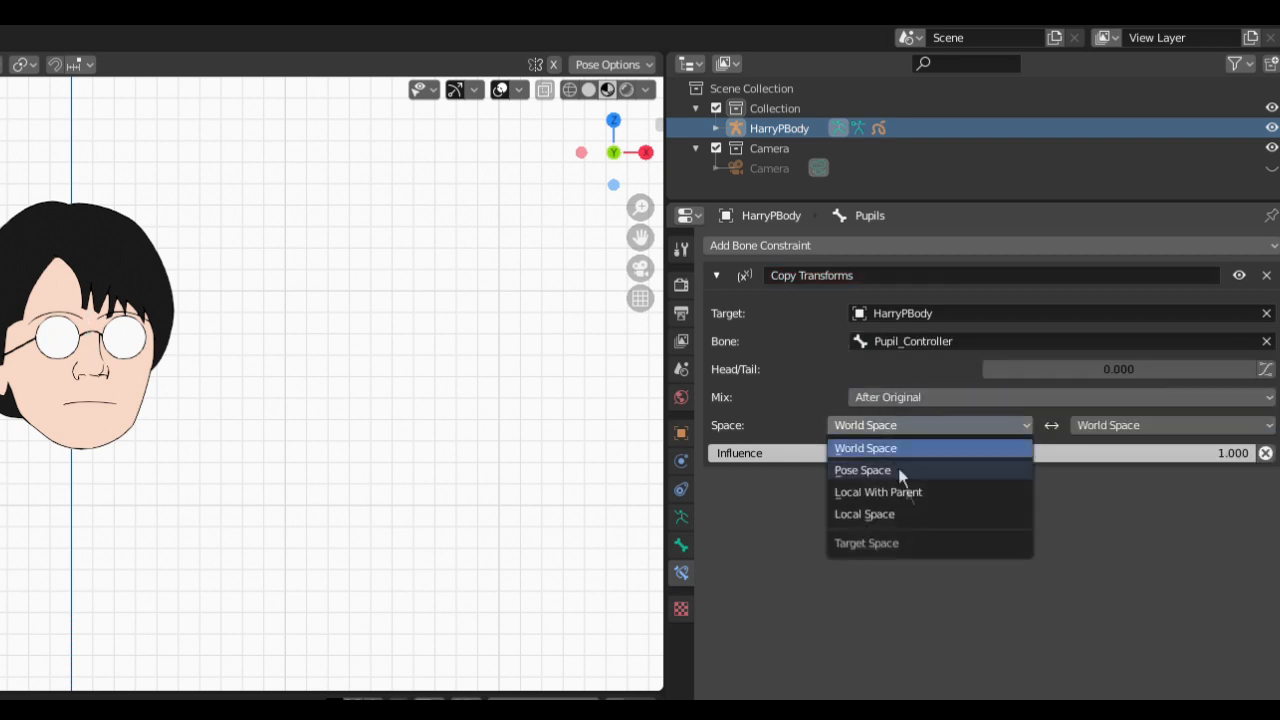
{"action": "left_click", "coordinate": [878, 491]}
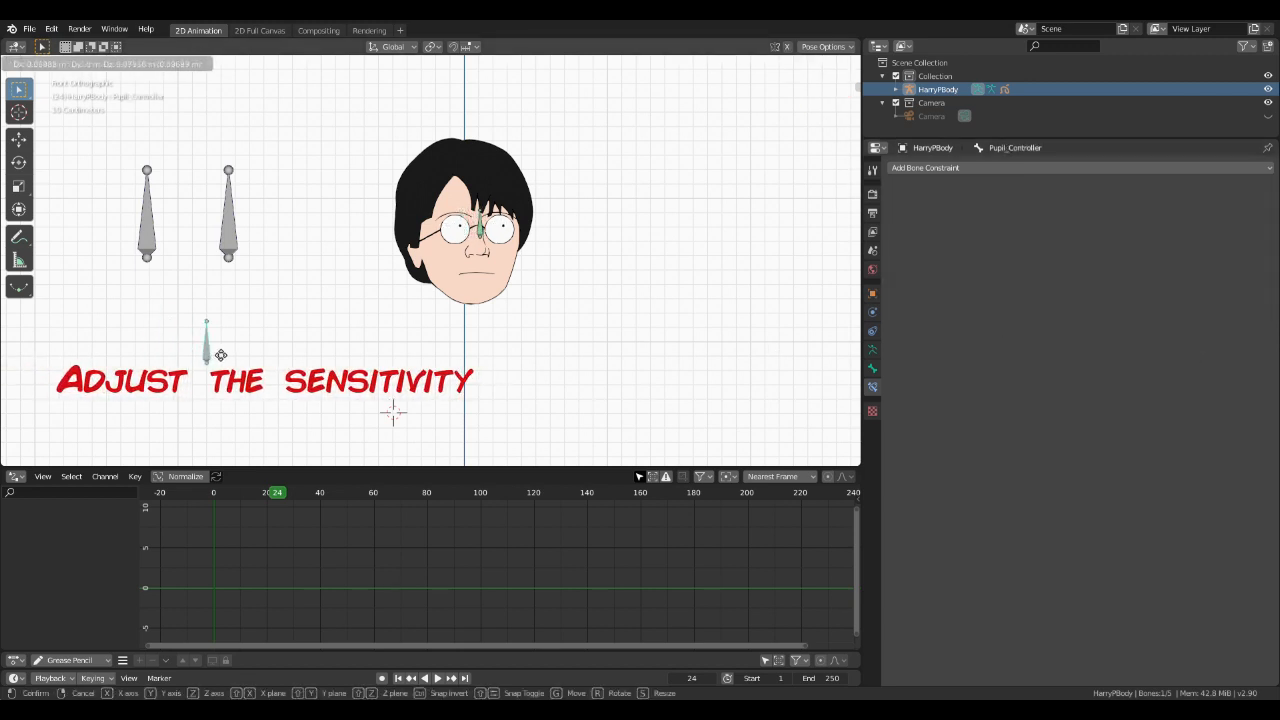
Step: Drag the Pupil_Controller bone leftward so the pupils move with it
{"action": "left_click_drag", "start_coordinate": [207, 340], "coordinate": [190, 330]}
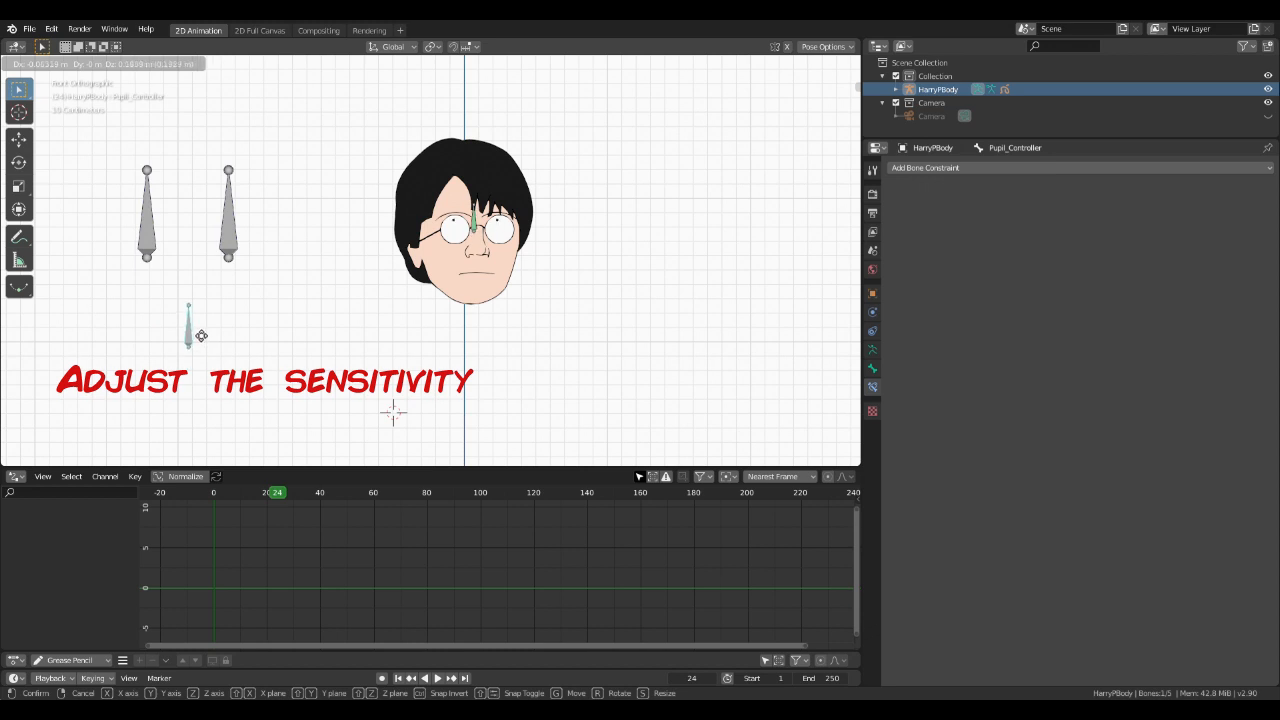
{"action": "left_click_drag", "start_coordinate": [190, 330], "coordinate": [160, 380]}
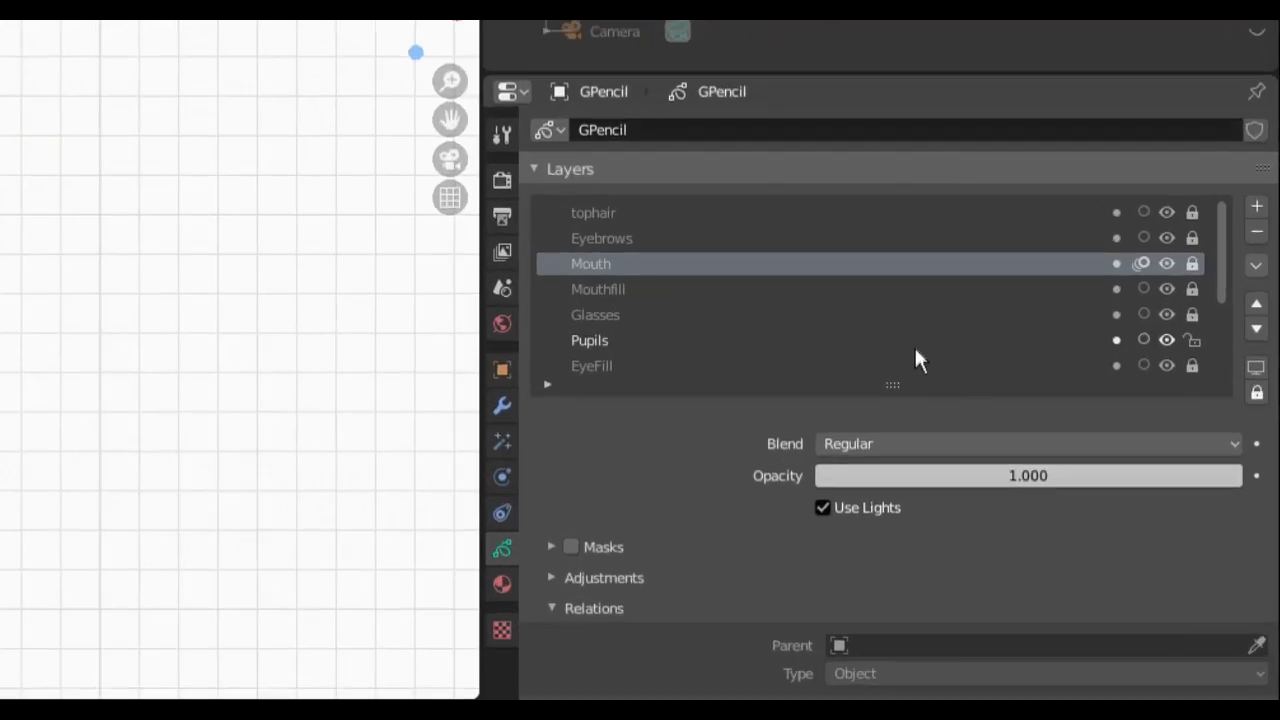
Step: Tick the Masks checkbox for the Grease Pencil layer
{"action": "left_click", "coordinate": [589, 340]}
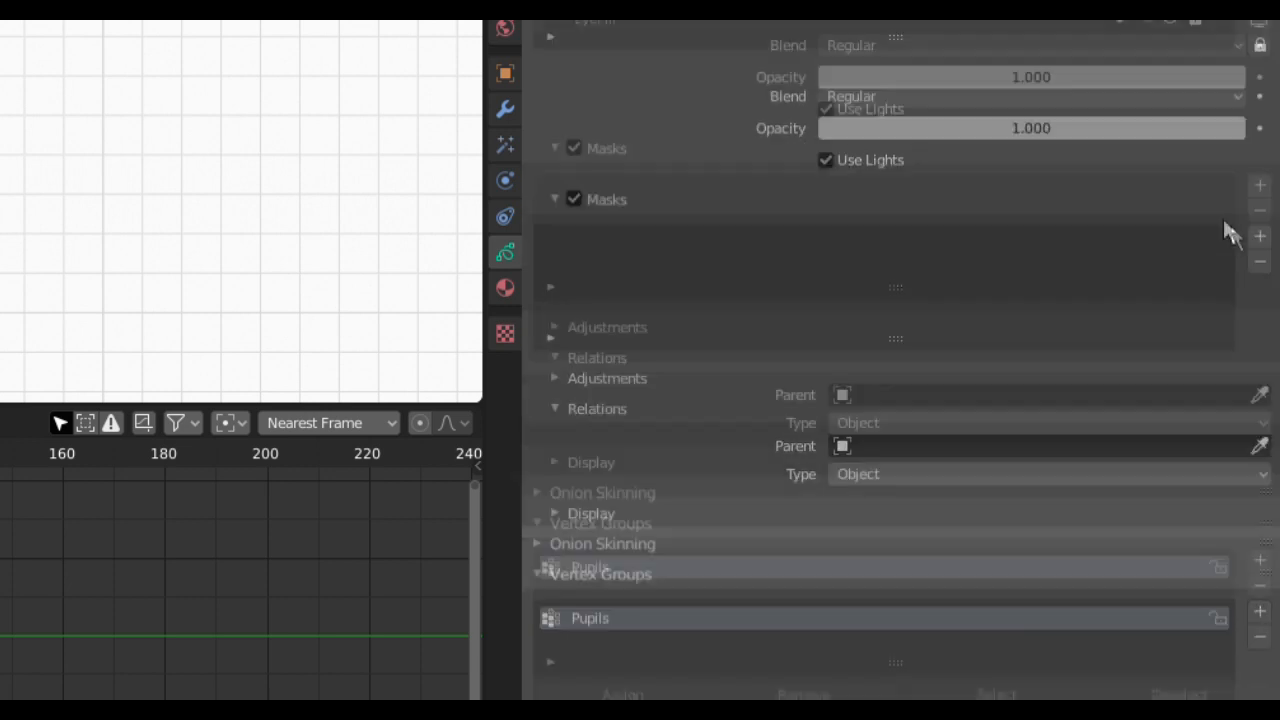
{"action": "left_click", "coordinate": [1259, 288]}
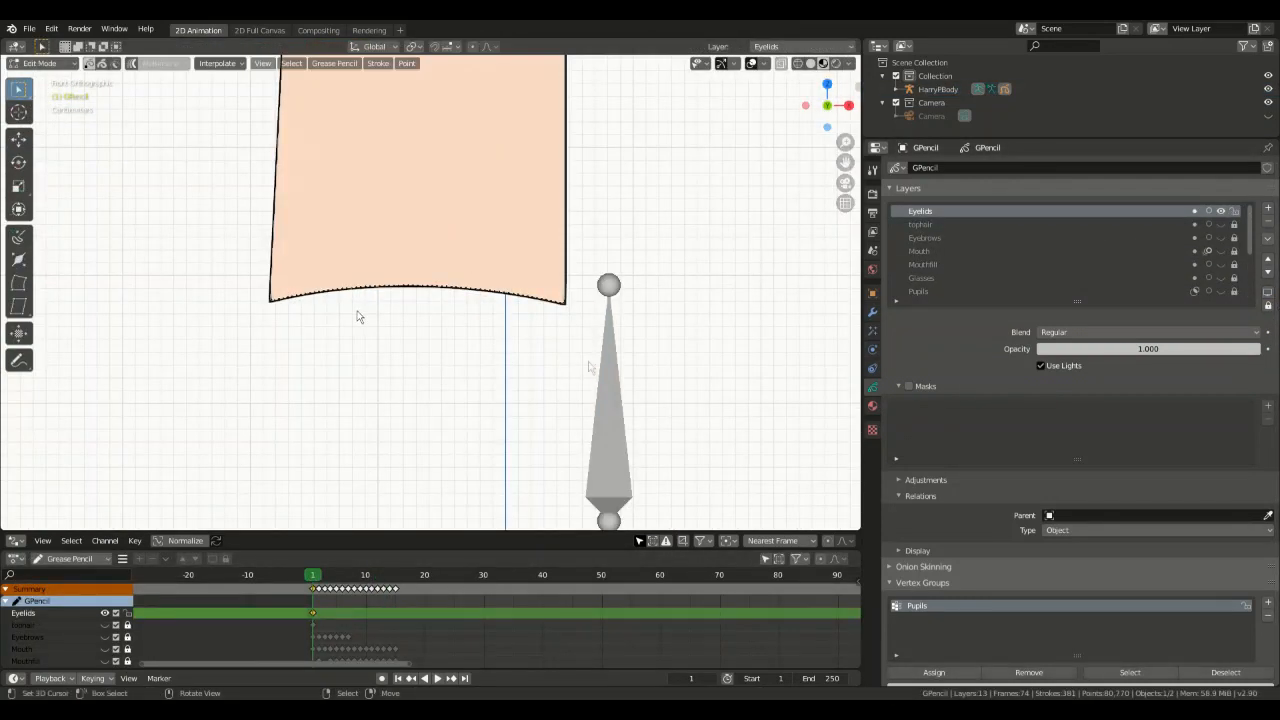
Step: Toggle Edit Mode with Tab to adjust the eyelid shape on the Eyelids layer
{"action": "key", "text": "Tab"}
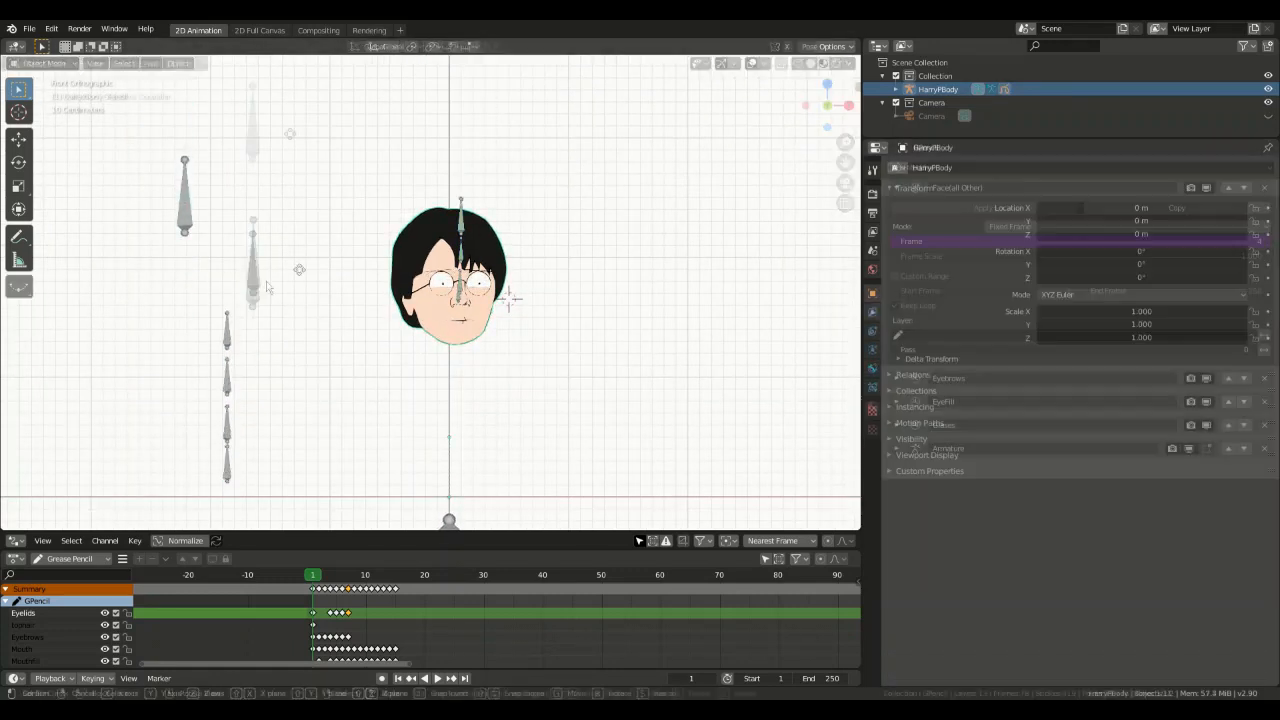
Step: Untick Deform so the new eyelid bone doesn't deform the drawing
{"action": "left_click", "coordinate": [42, 63]}
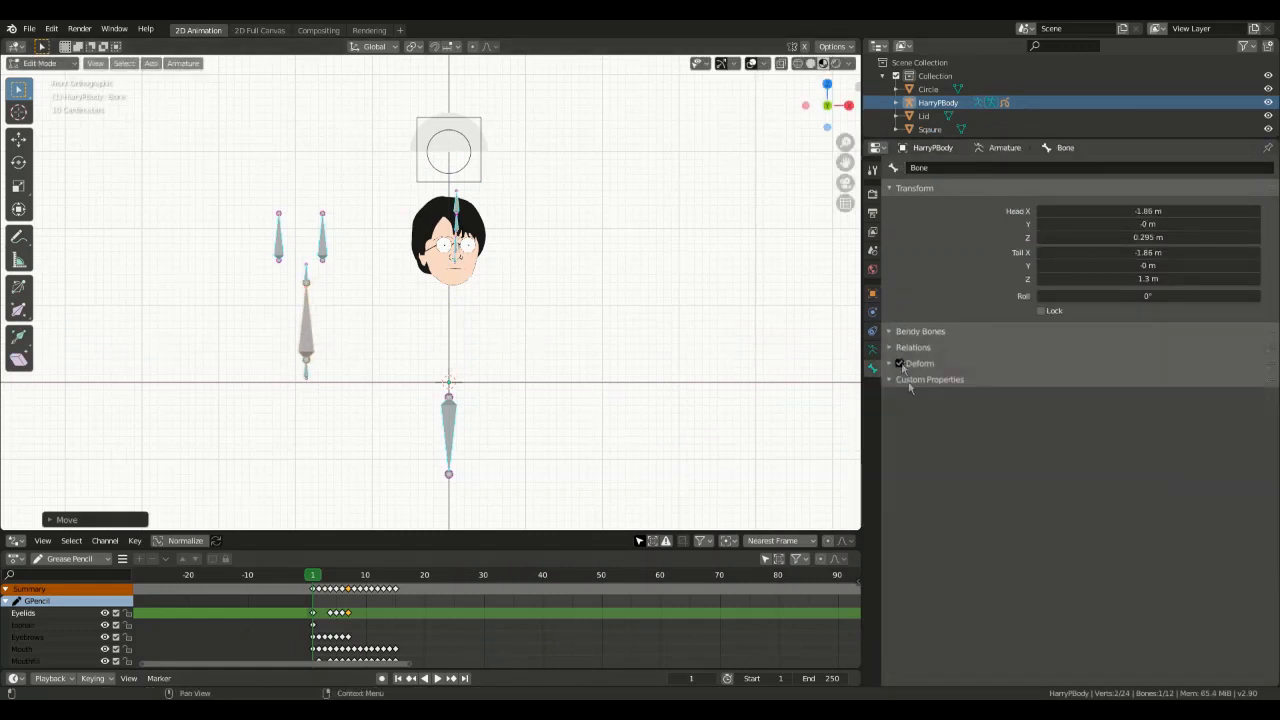
{"action": "left_click", "coordinate": [42, 63]}
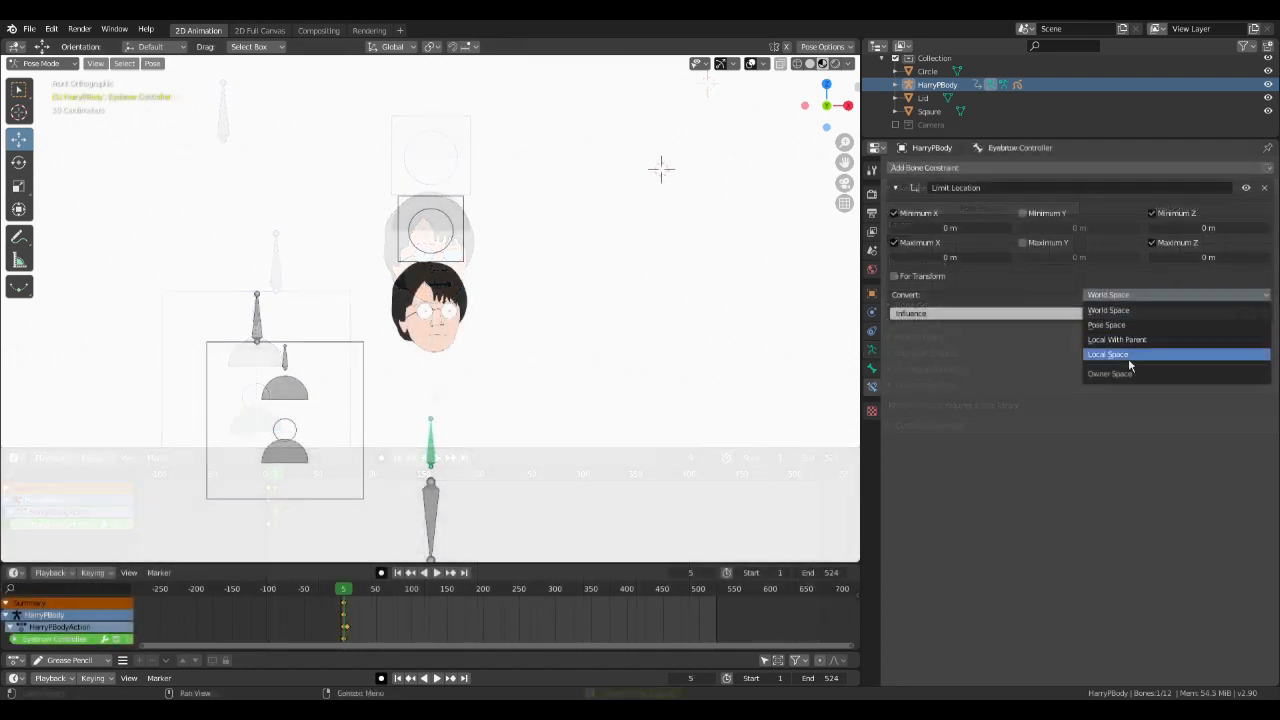
Step: Set the Eyebrow Controller's Limit Location constraint to evaluate in Local Space
{"action": "left_click", "coordinate": [1107, 354]}
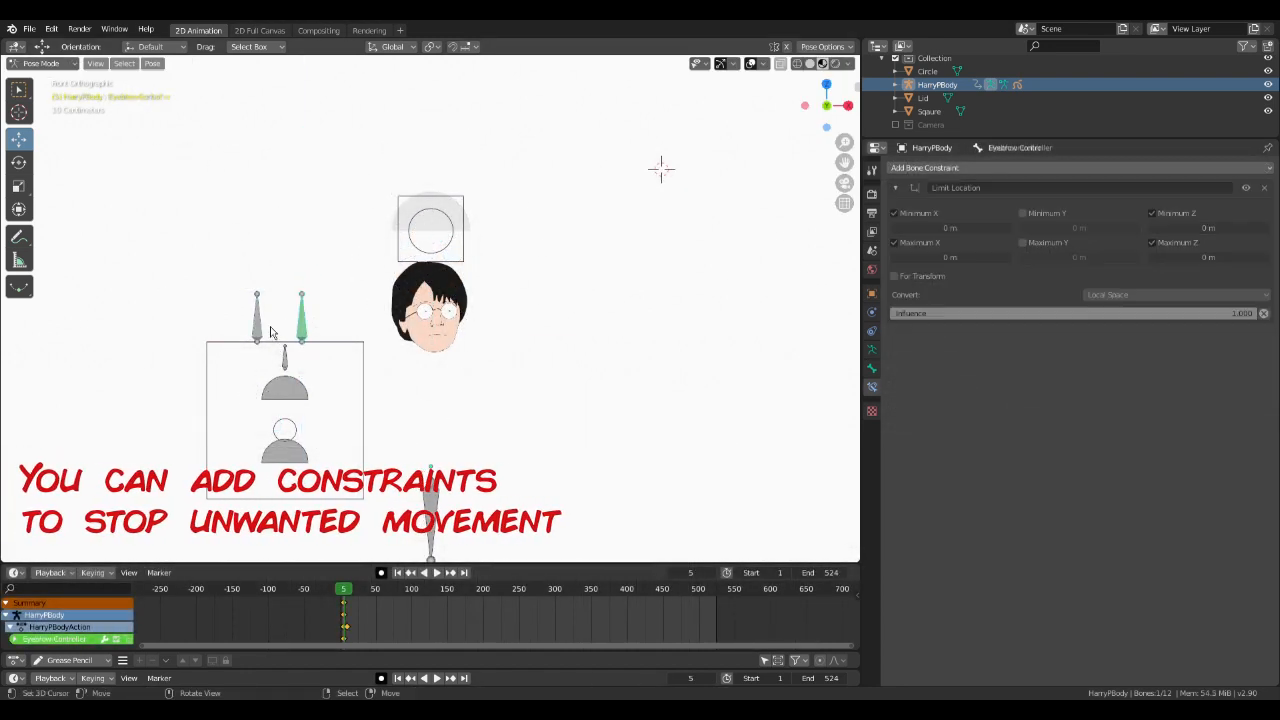
{"action": "left_click", "coordinate": [429, 310]}
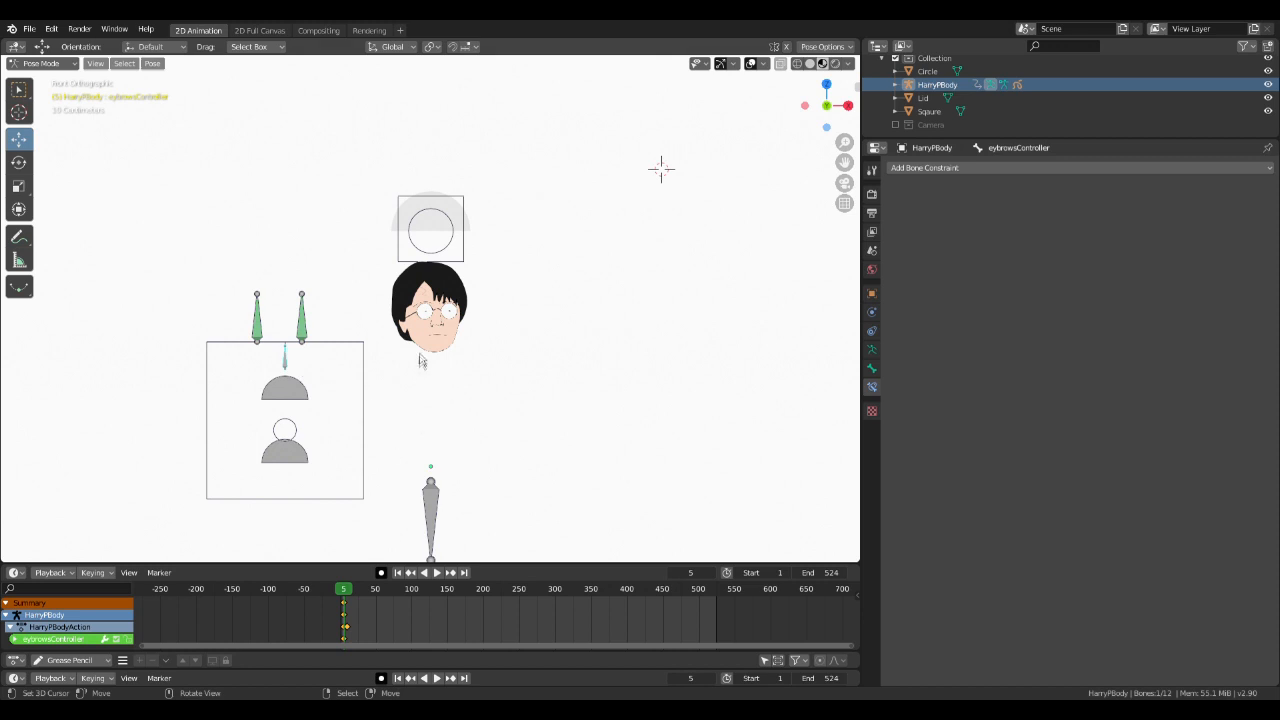
{"action": "left_click", "coordinate": [42, 63]}
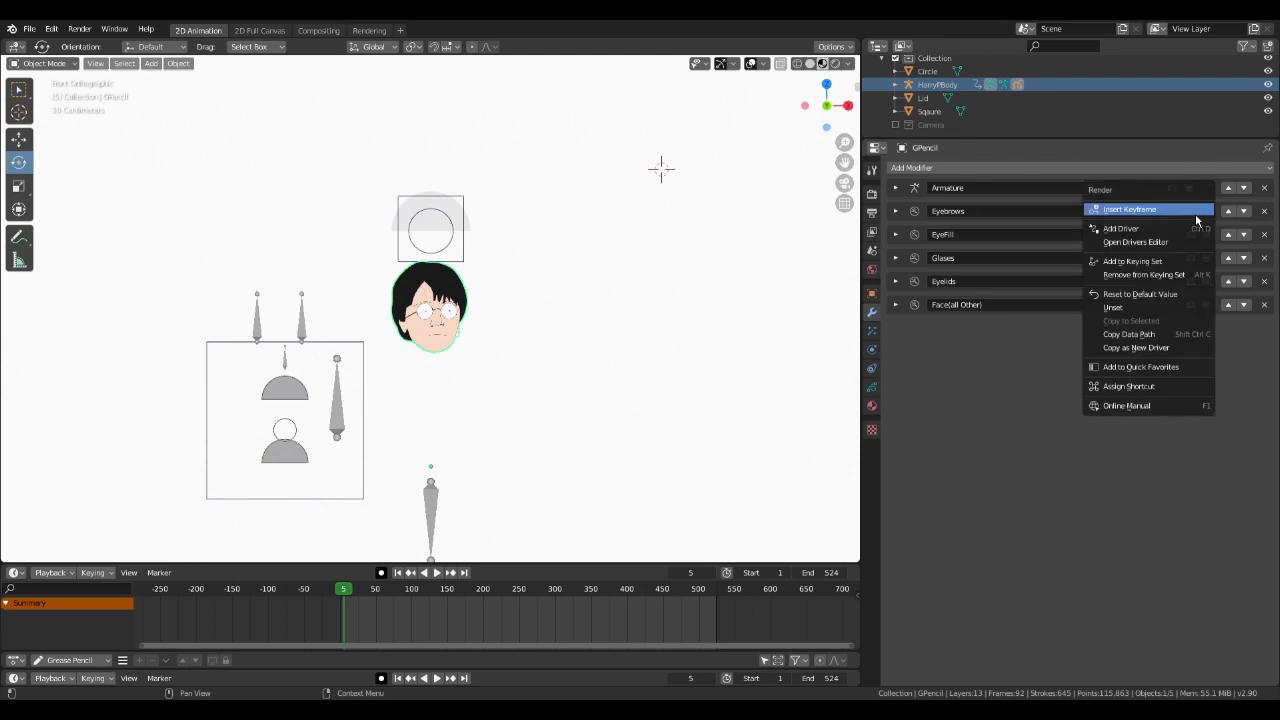
Step: Add a driver to the Eyebrows modifier's render toggle and pick the variable's Object
{"action": "left_click", "coordinate": [1121, 228]}
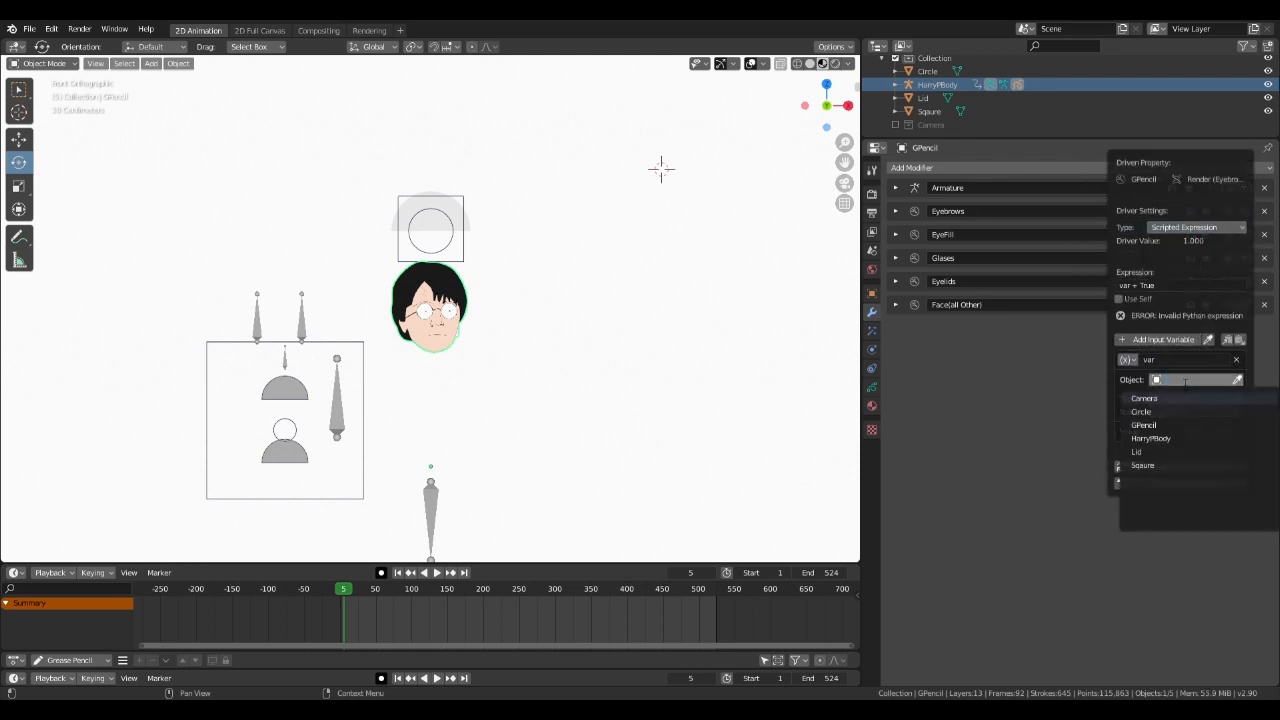
{"action": "left_click", "coordinate": [1151, 438]}
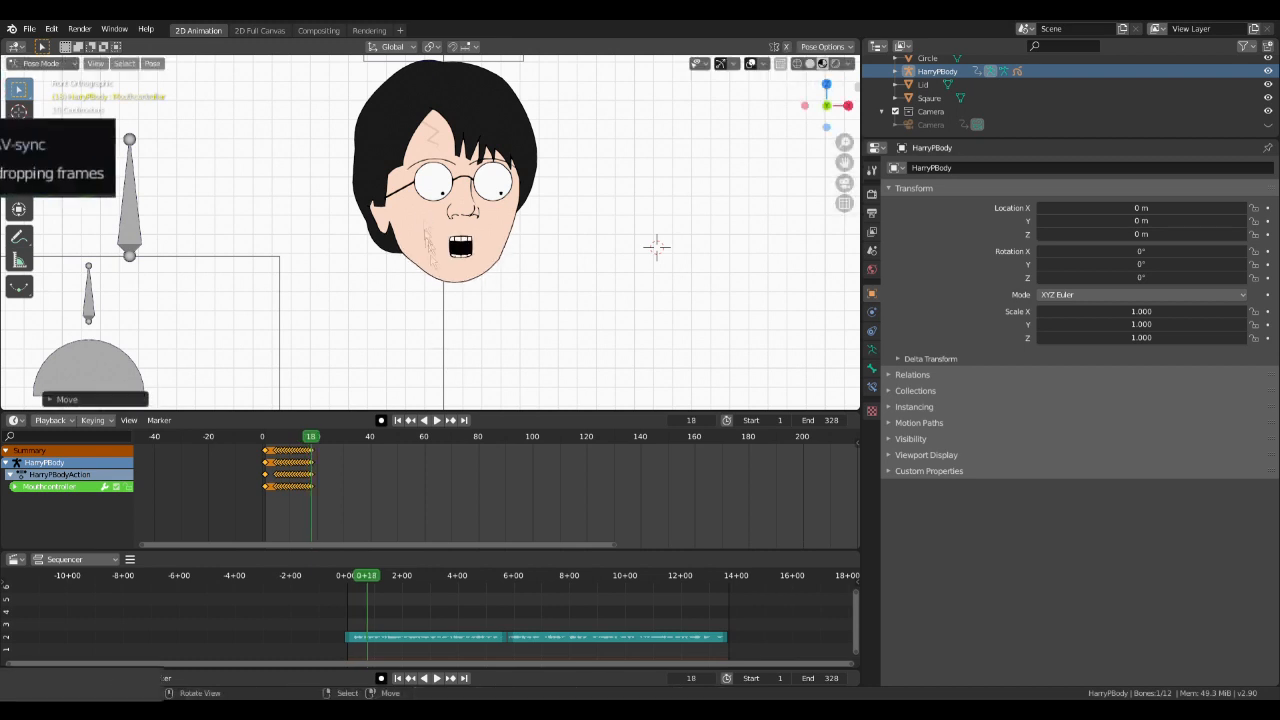
Step: Open the Timeline playback sync options to choose AV-sync
{"action": "left_click", "coordinate": [52, 420]}
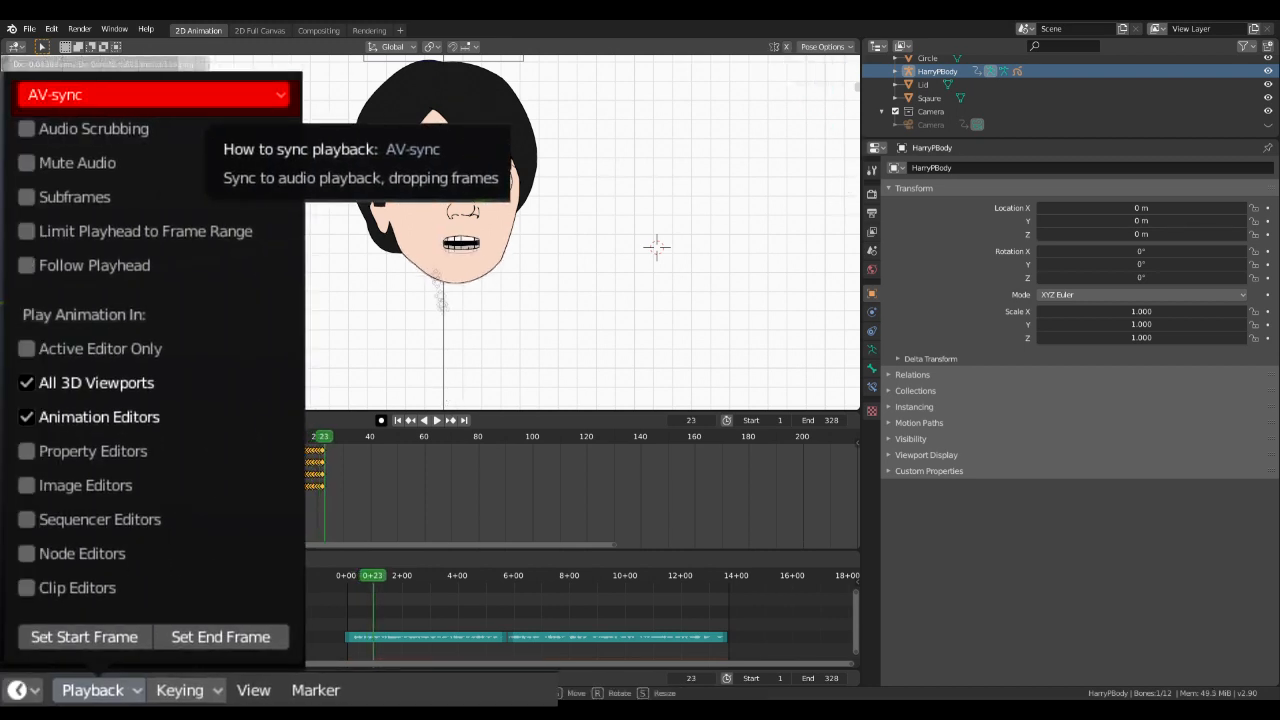